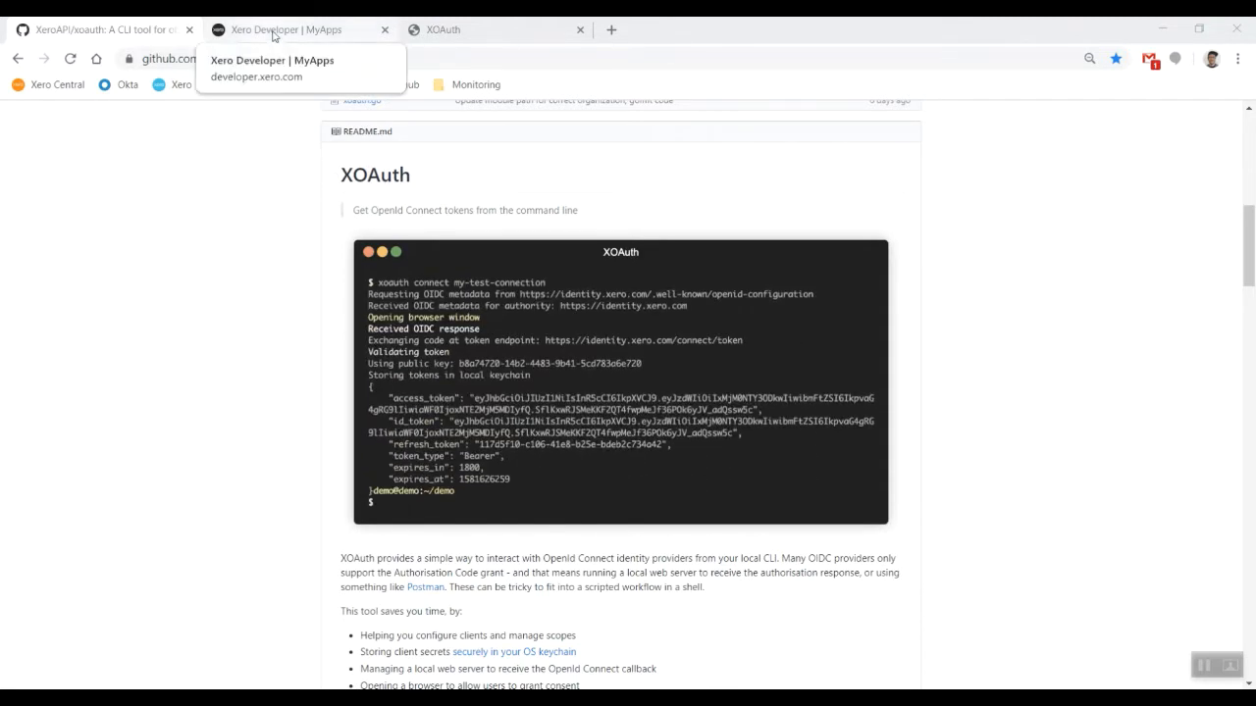
Step: Show Matts XOauth App's details with its two redirect URIs and OAuth 2.0 client credentials
{"action": "left_click", "coordinate": [285, 29]}
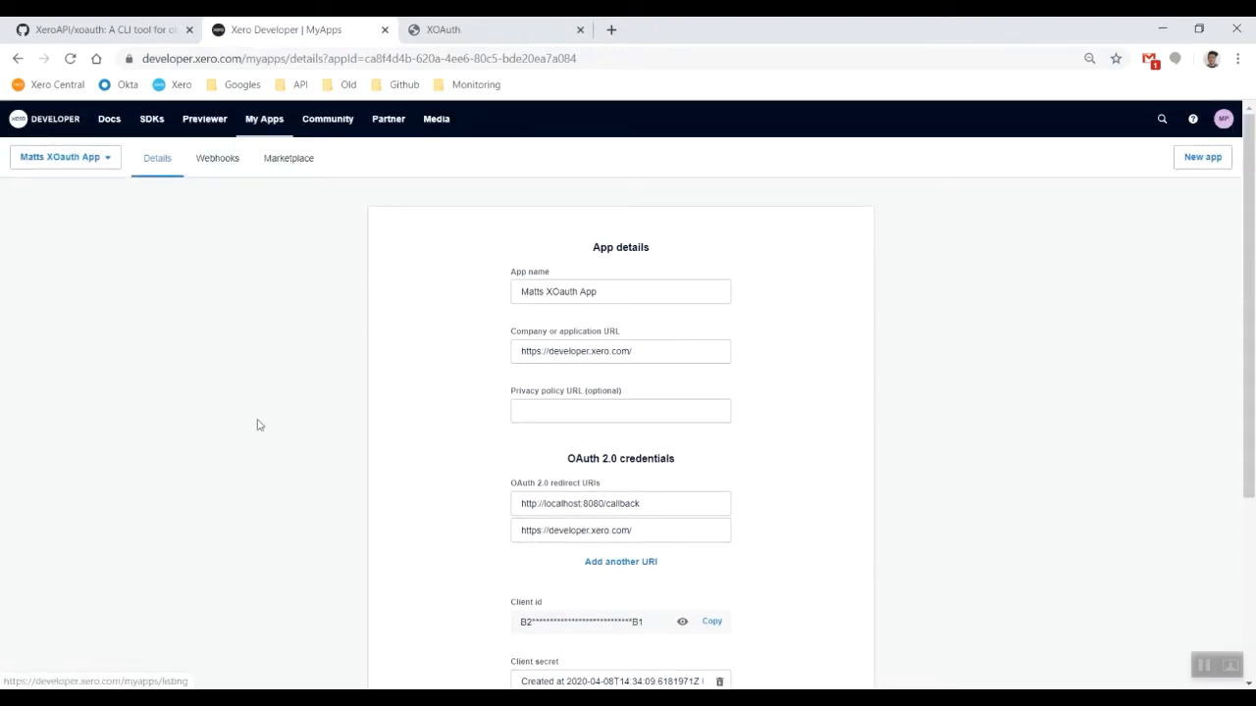
{"action": "mouse_move", "coordinate": [125, 261]}
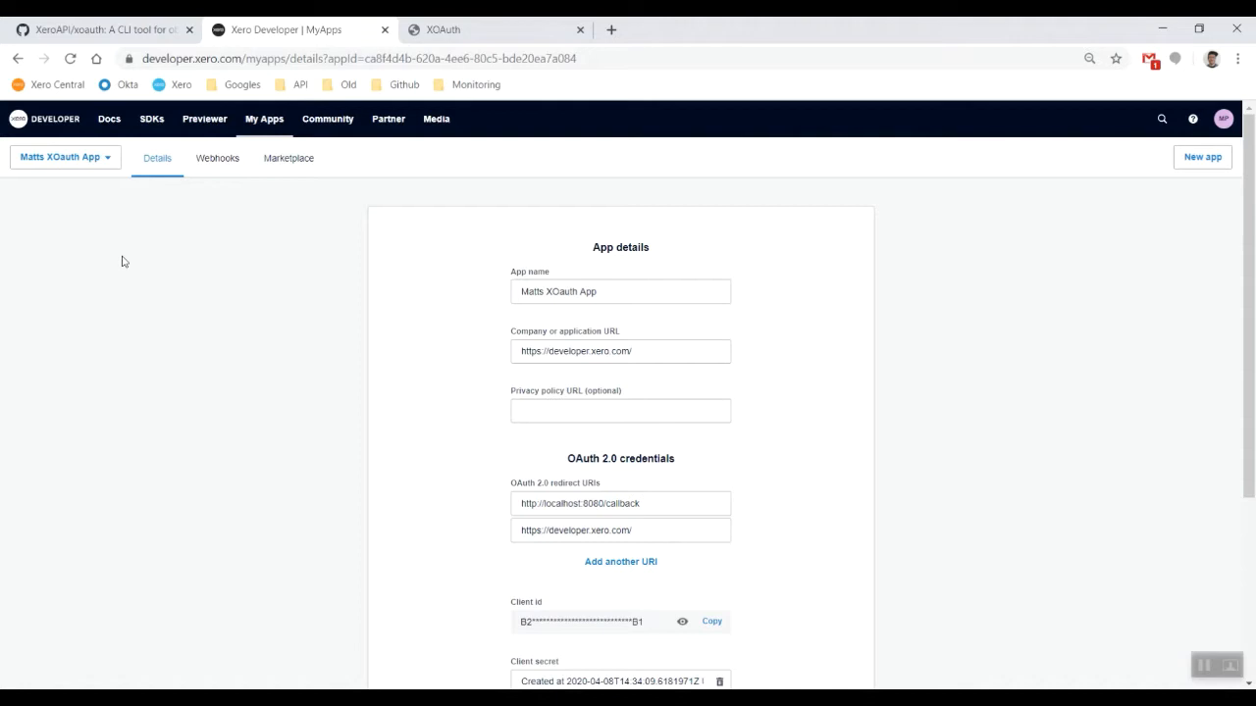
{"action": "mouse_move", "coordinate": [1201, 157]}
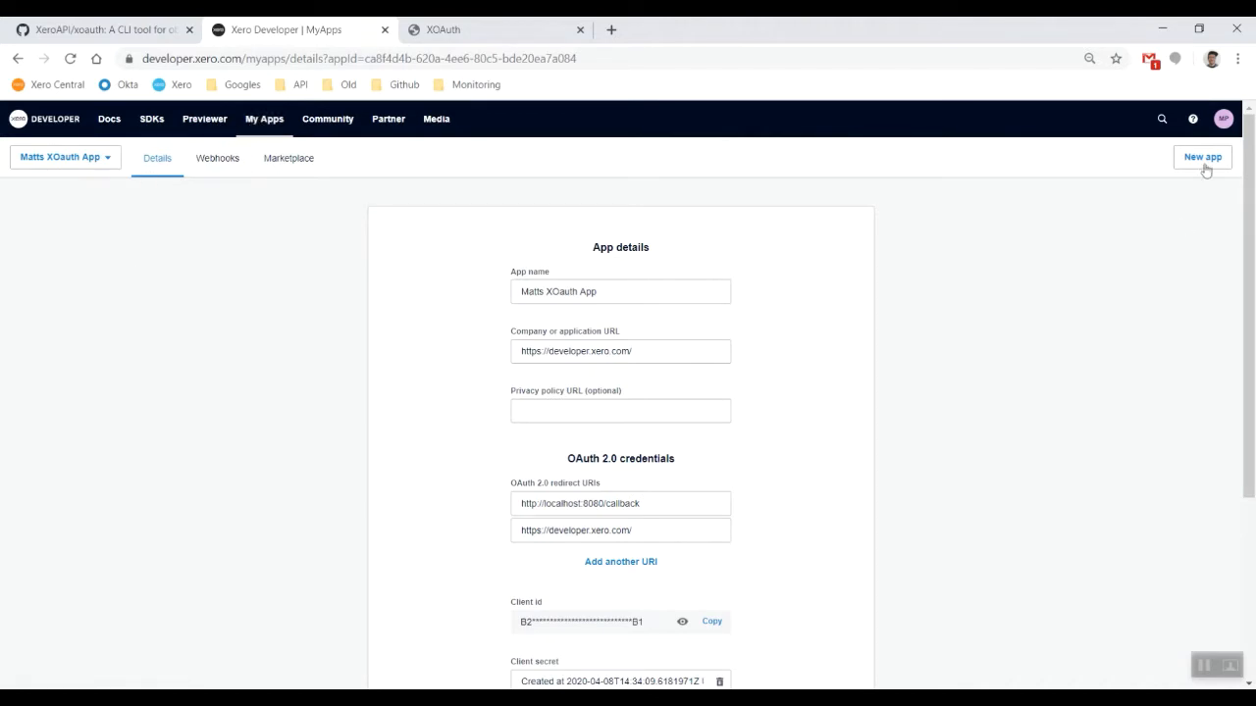
{"action": "mouse_move", "coordinate": [278, 349]}
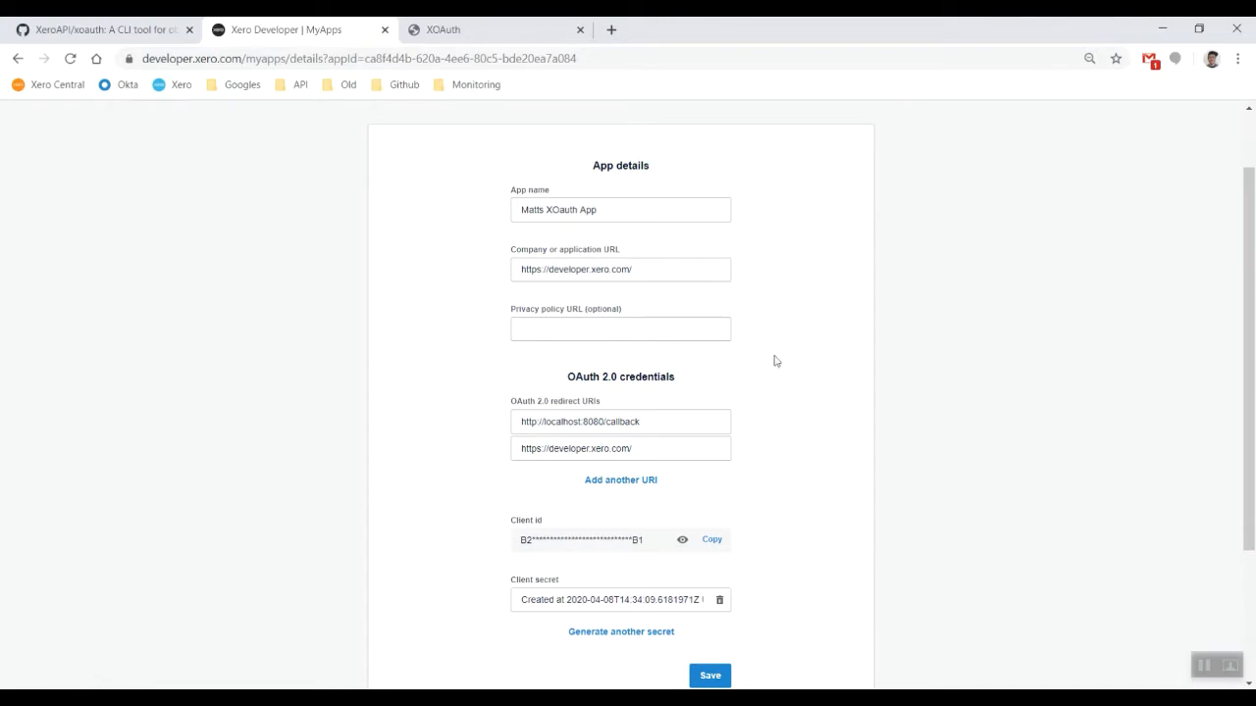
{"action": "left_click", "coordinate": [656, 210]}
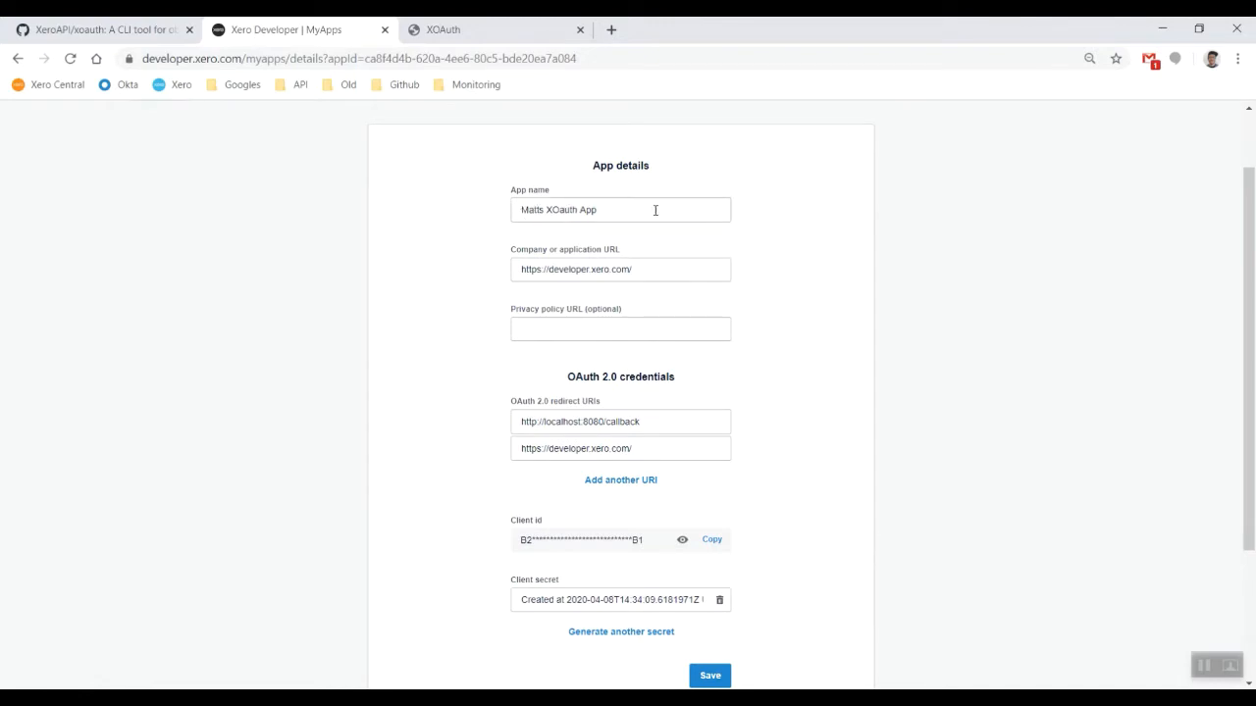
{"action": "mouse_move", "coordinate": [741, 452]}
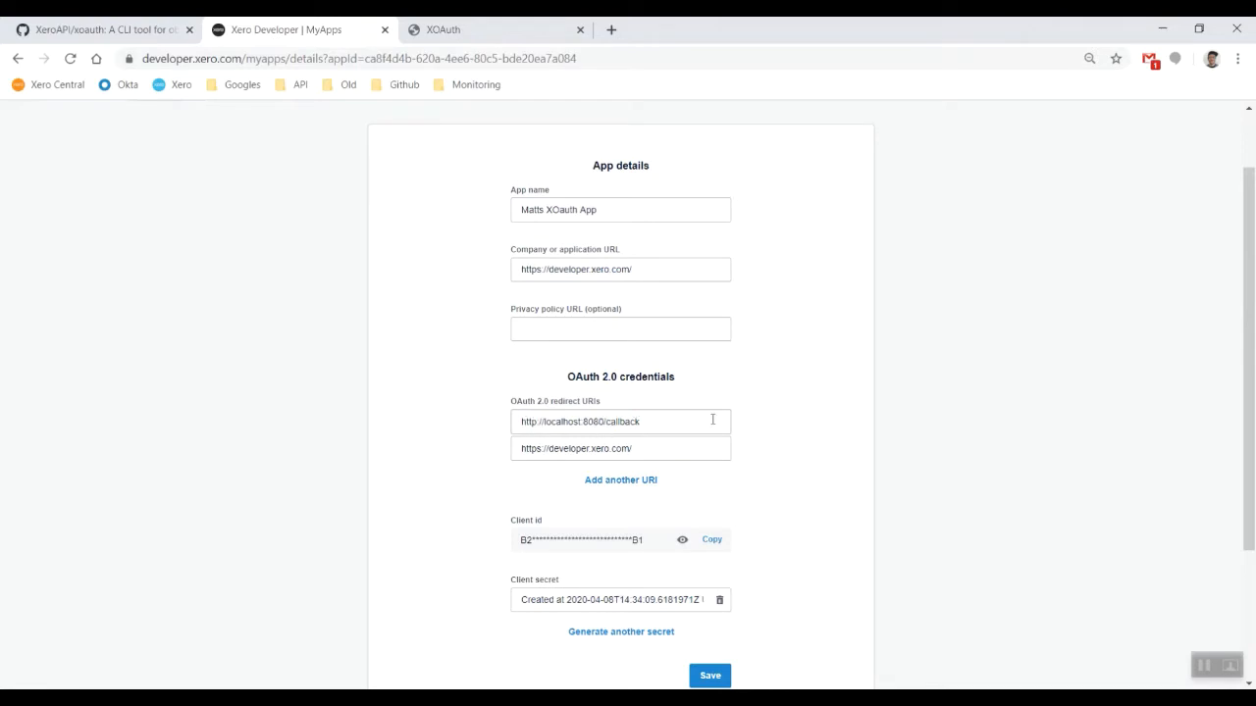
{"action": "mouse_move", "coordinate": [883, 506]}
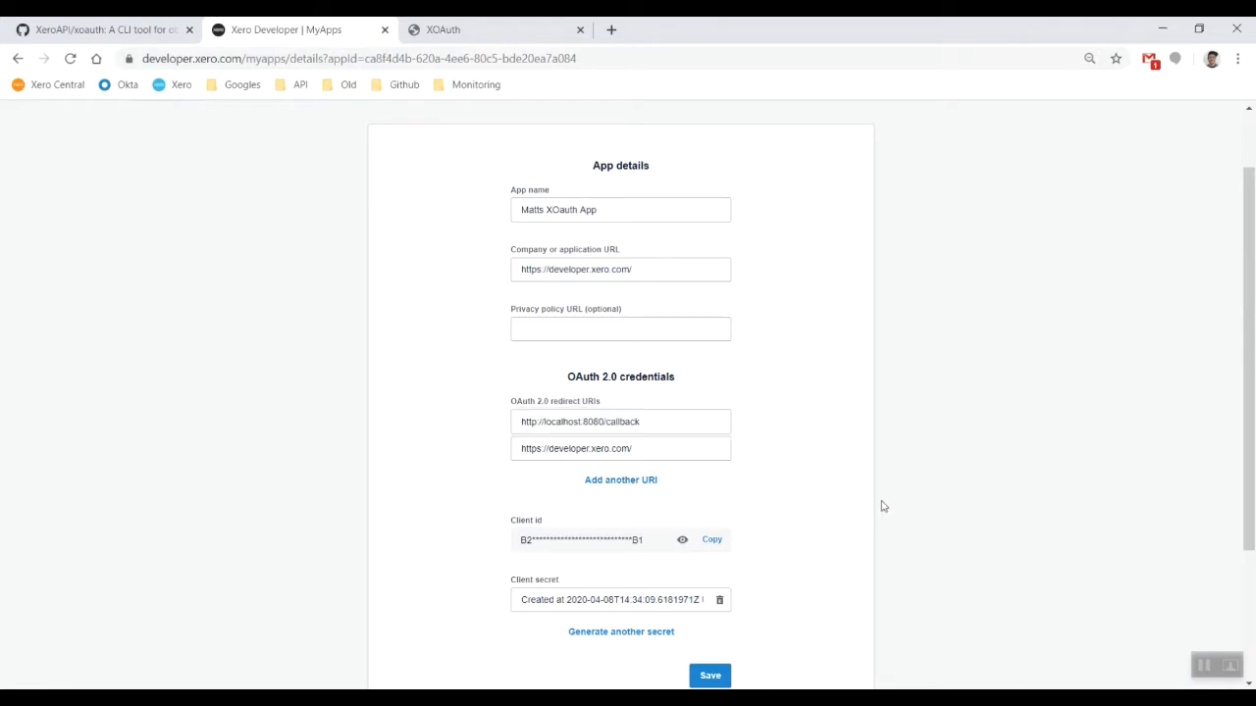
{"action": "mouse_move", "coordinate": [821, 549]}
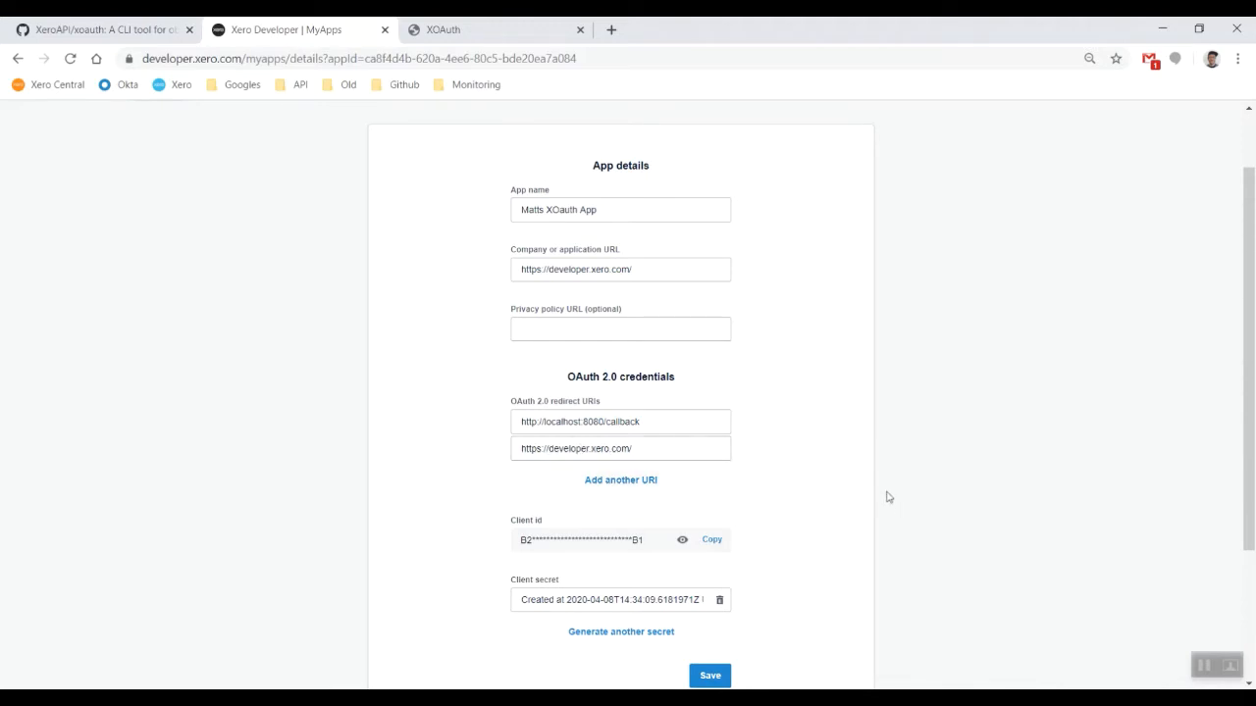
{"action": "scroll", "scroll_direction": "down", "scroll_amount": 3}
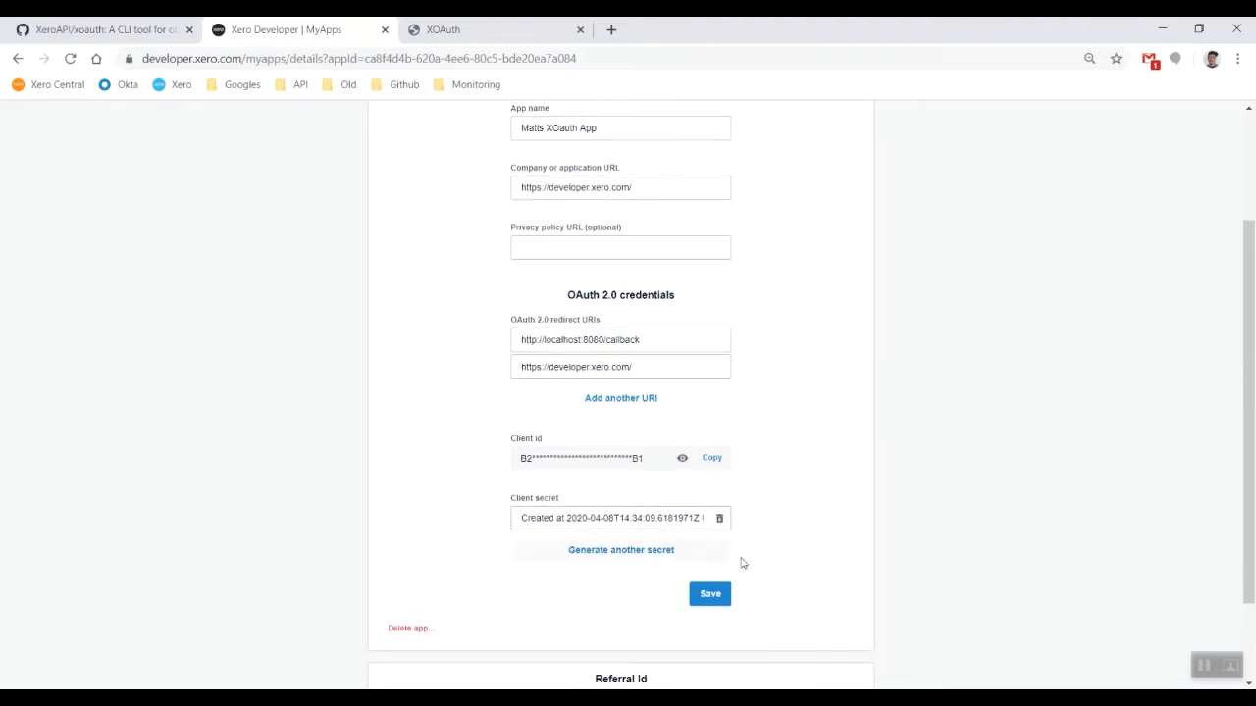
Step: Show the XeroAPI/xoauth README's Installation section with the Windows scoop commands
{"action": "left_click", "coordinate": [718, 518]}
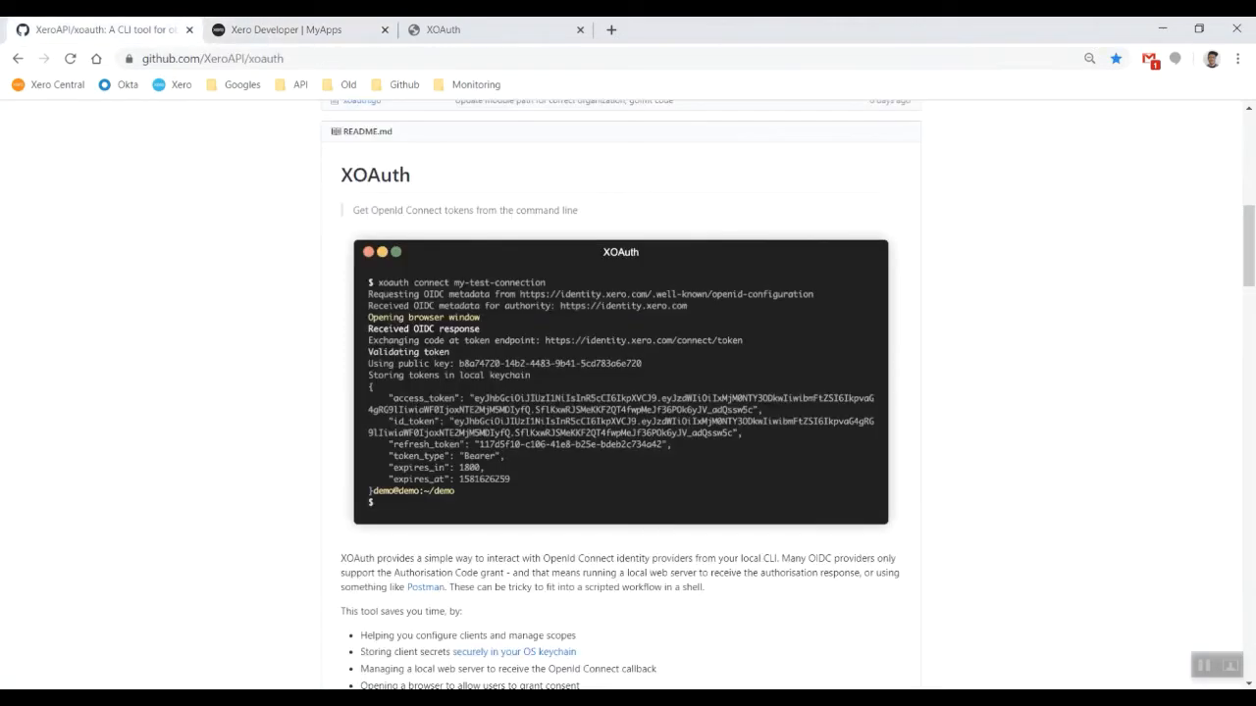
{"action": "scroll", "scroll_direction": "down", "scroll_amount": 3}
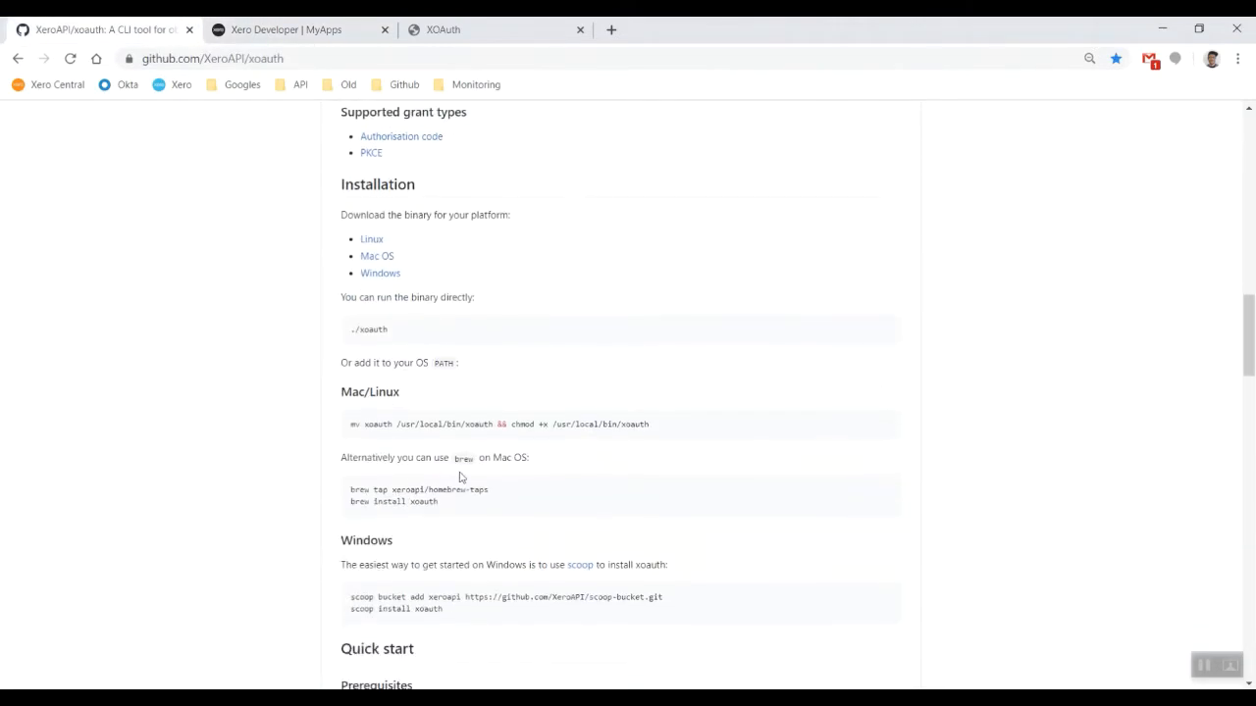
{"action": "scroll", "scroll_direction": "down", "scroll_amount": 3}
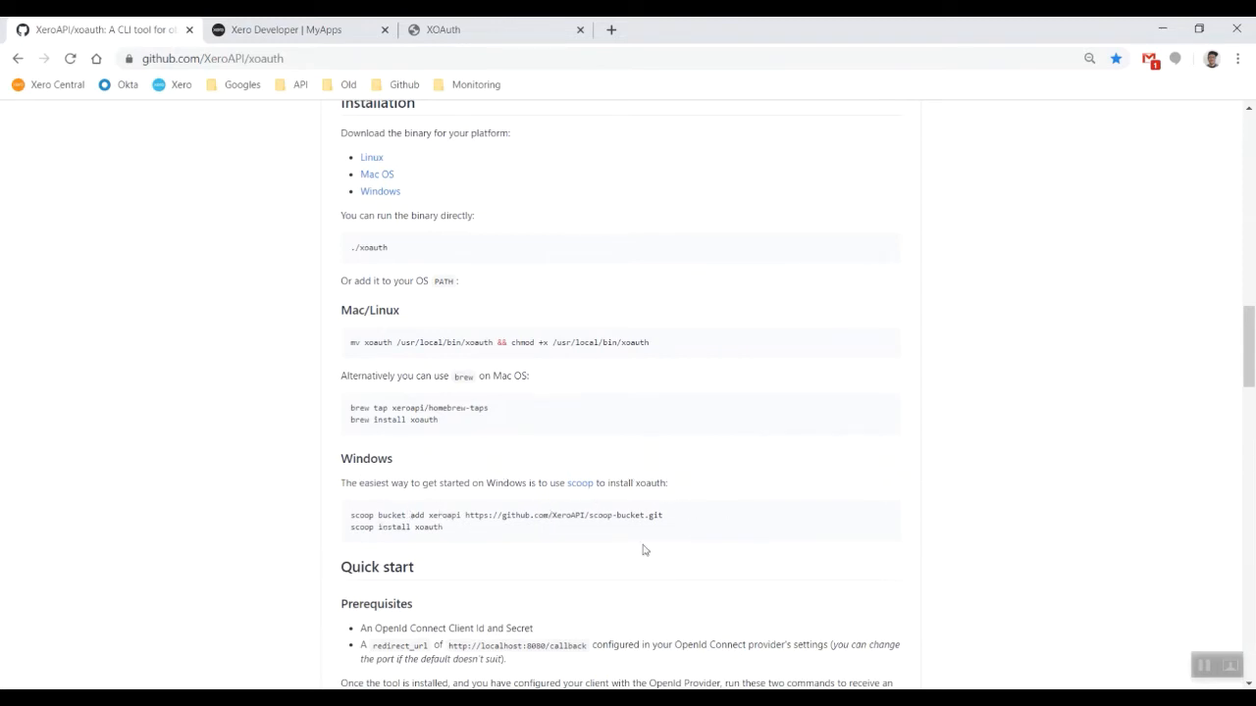
{"action": "mouse_move", "coordinate": [695, 516]}
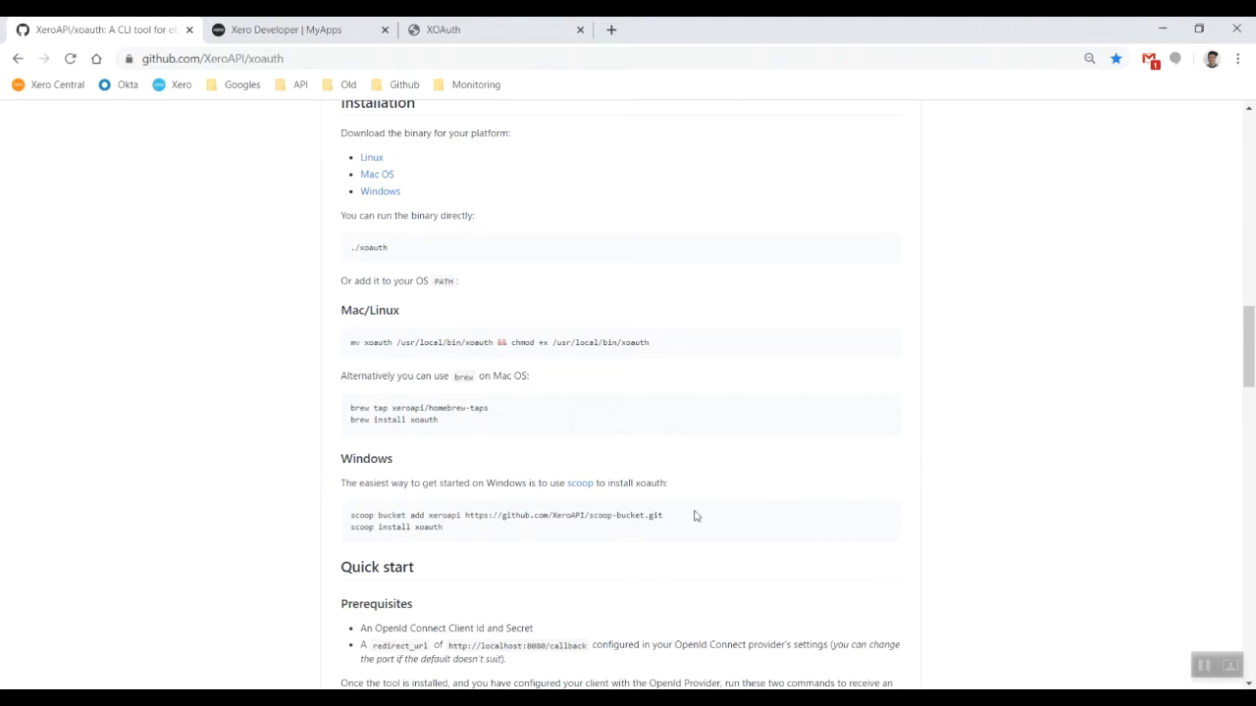
{"action": "mouse_move", "coordinate": [723, 563]}
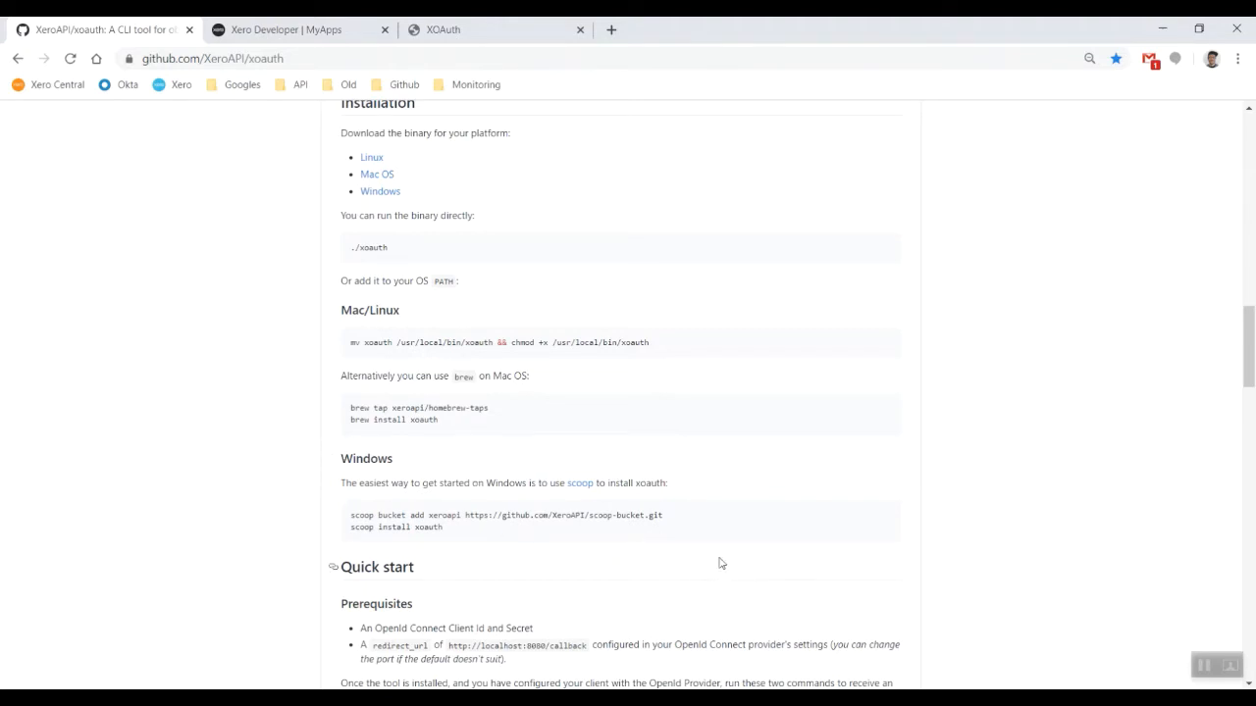
{"action": "mouse_move", "coordinate": [656, 552]}
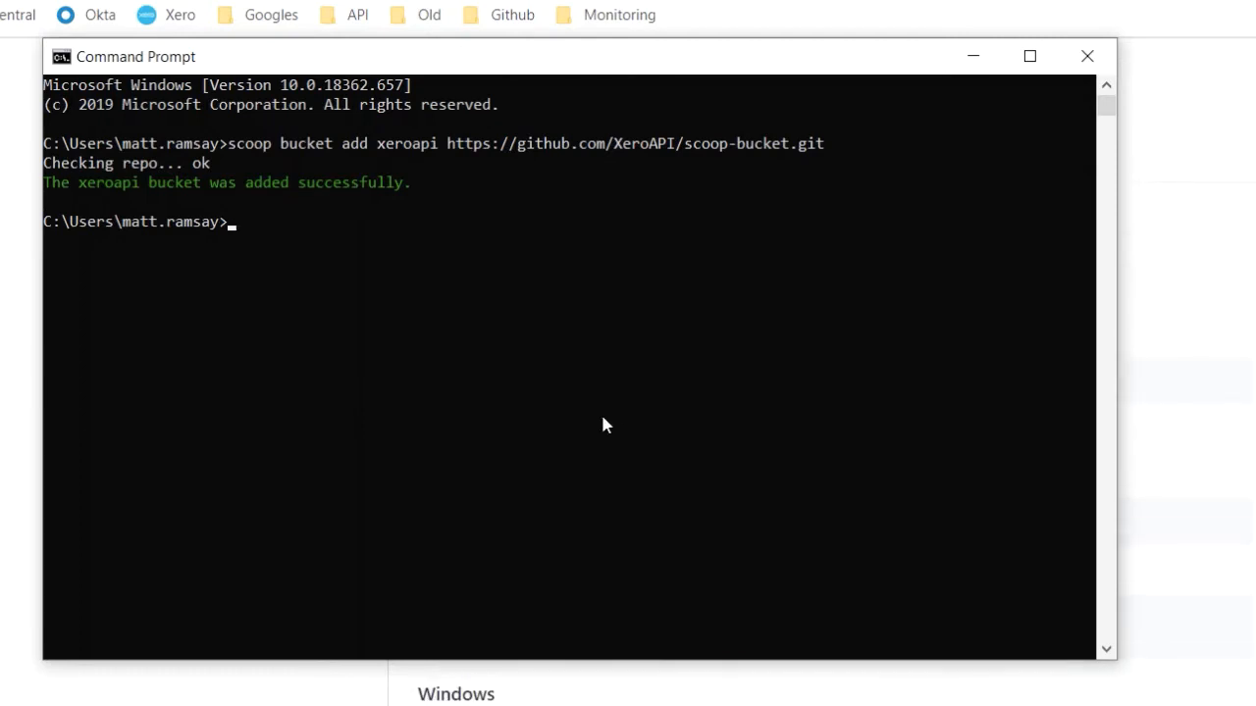
Step: Run 'scoop install xoauth' and 'scoop update xoauth', confirming xoauth 1.0.0 is current
{"action": "type", "text": "scoop install"}
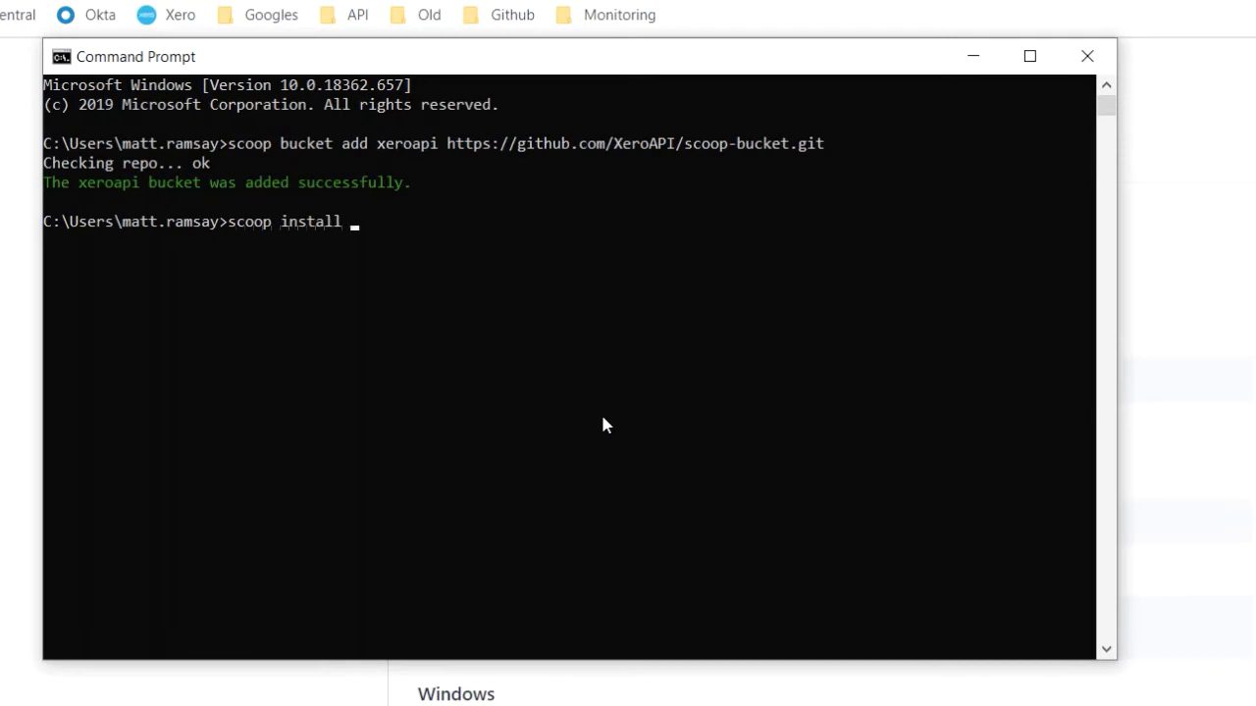
{"action": "type", "text": "xoauth"}
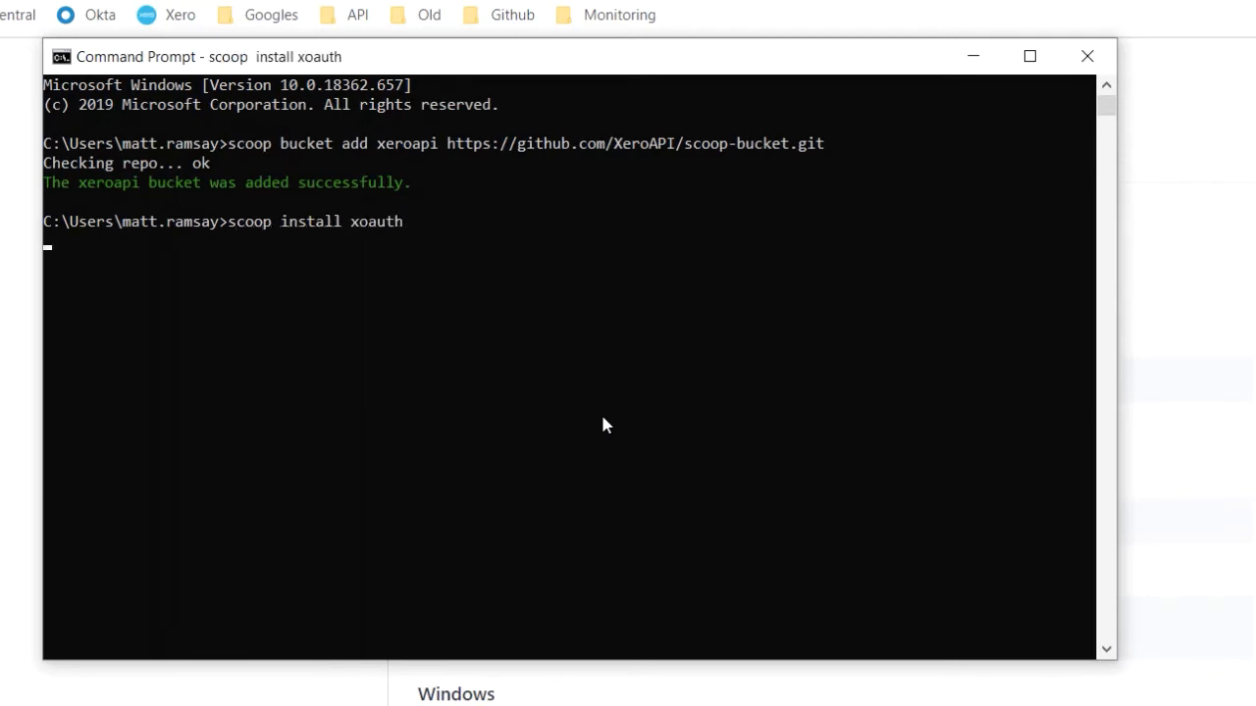
{"action": "key", "text": "enter"}
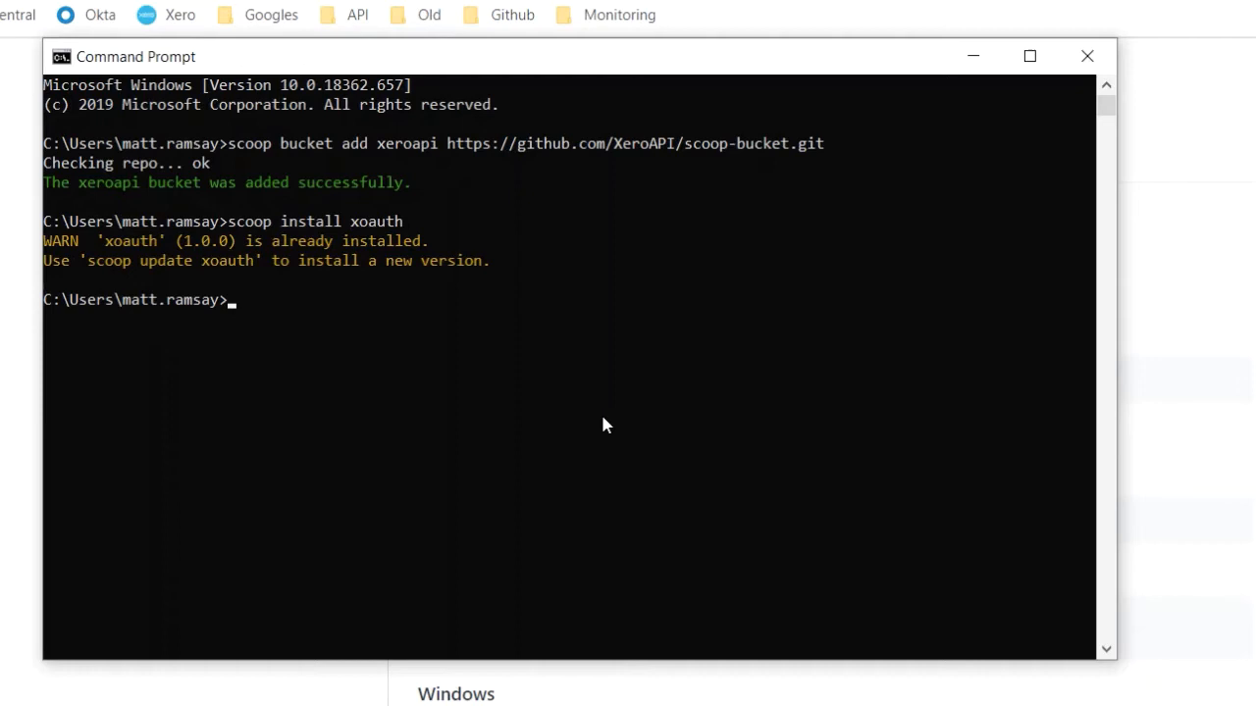
{"action": "type", "text": "scoop upda"}
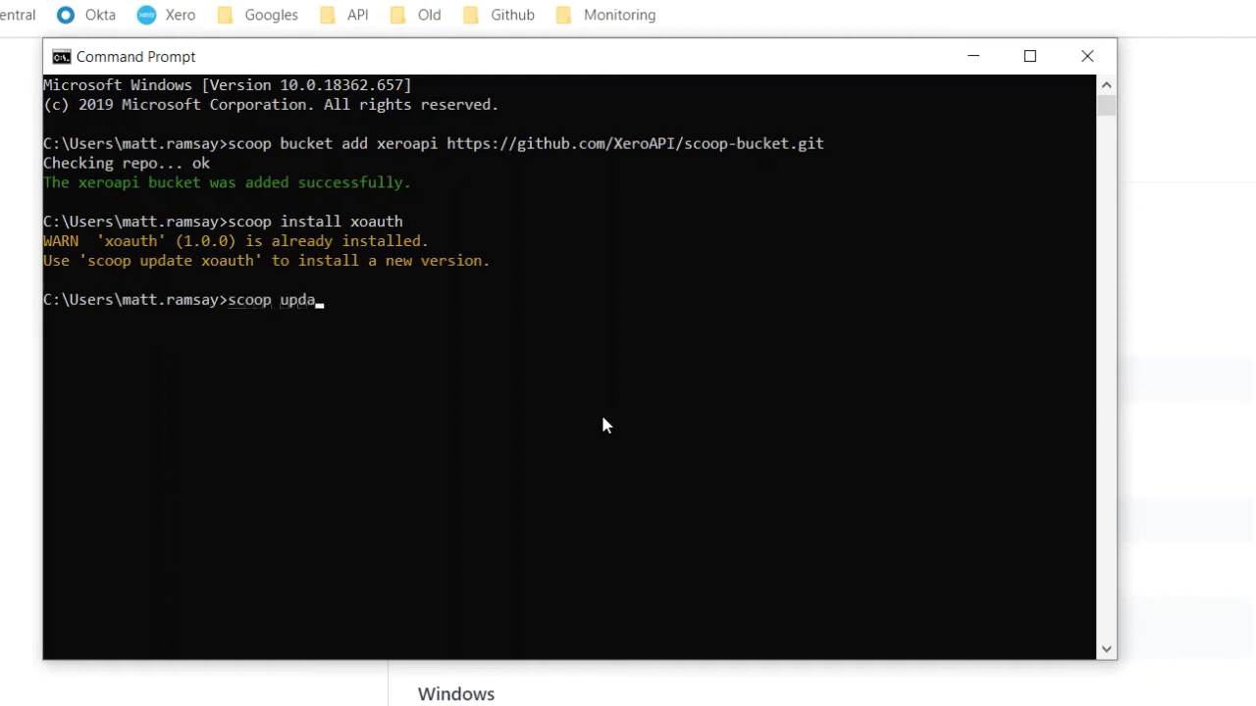
{"action": "type", "text": "te xoauth"}
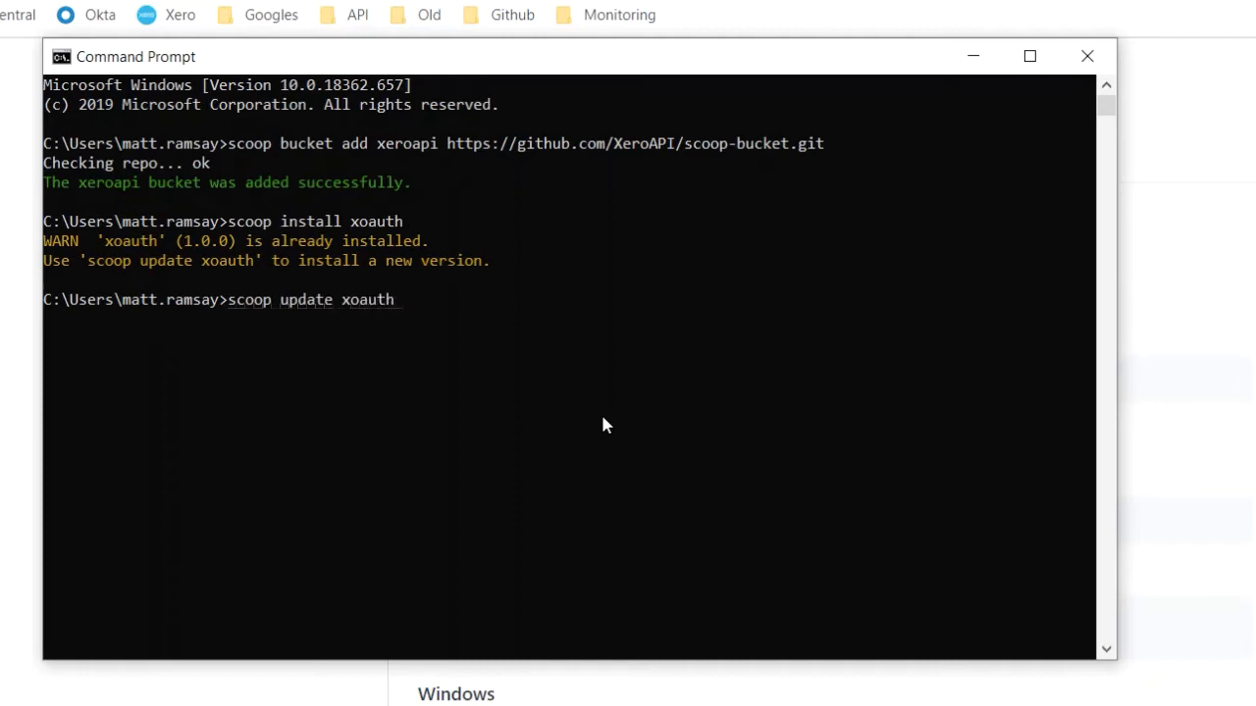
{"action": "key", "text": "enter"}
{"action": "type", "text": "x"}
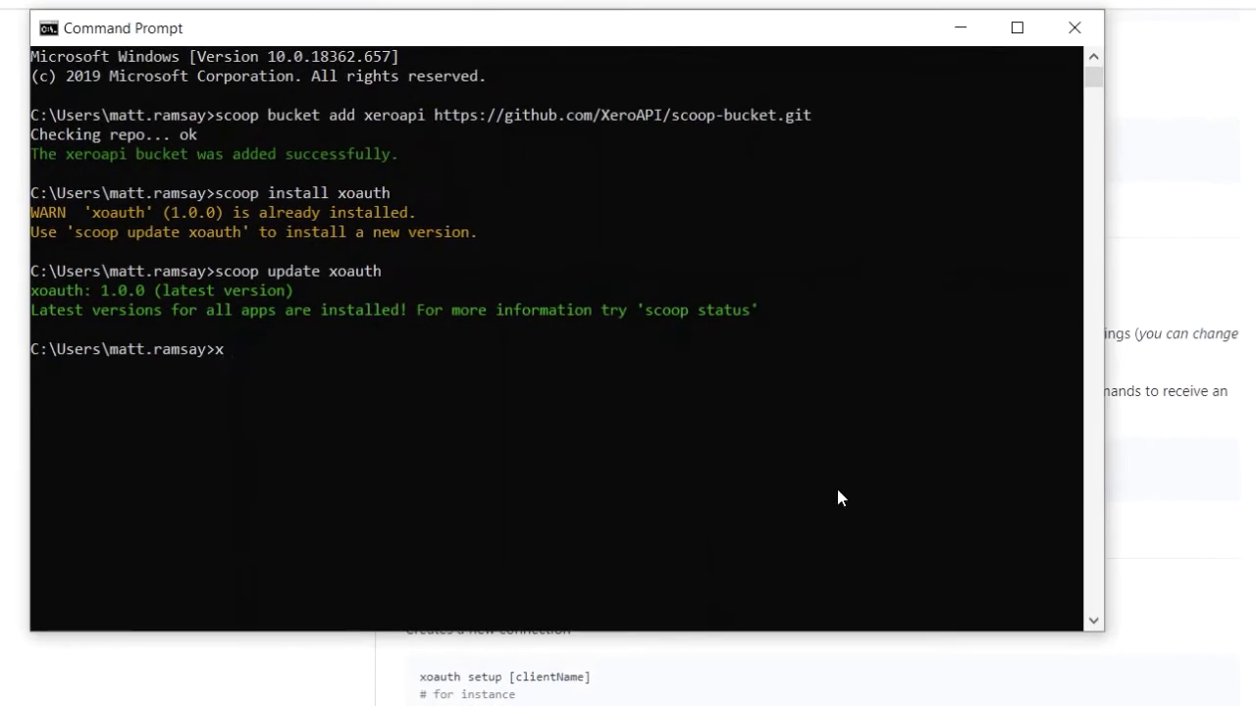
Step: Run 'xoauth setup' and name the new client xoauth
{"action": "type", "text": "oauth setup"}
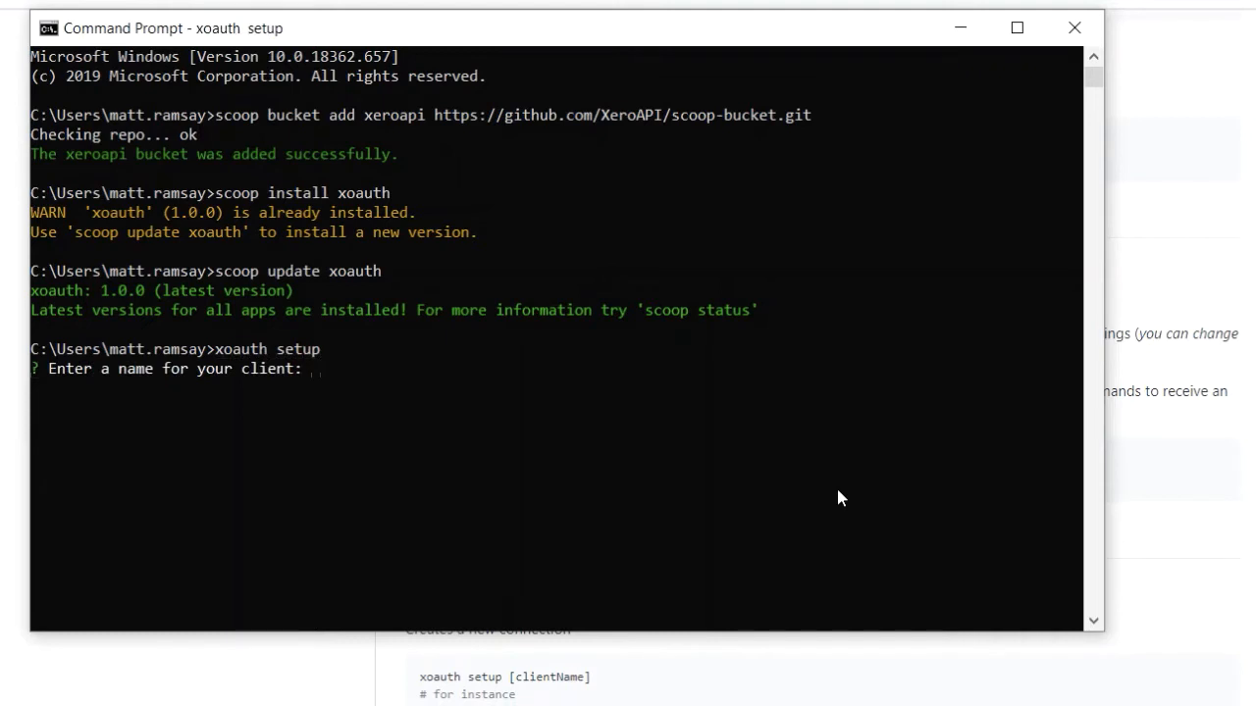
{"action": "type", "text": "xoauth"}
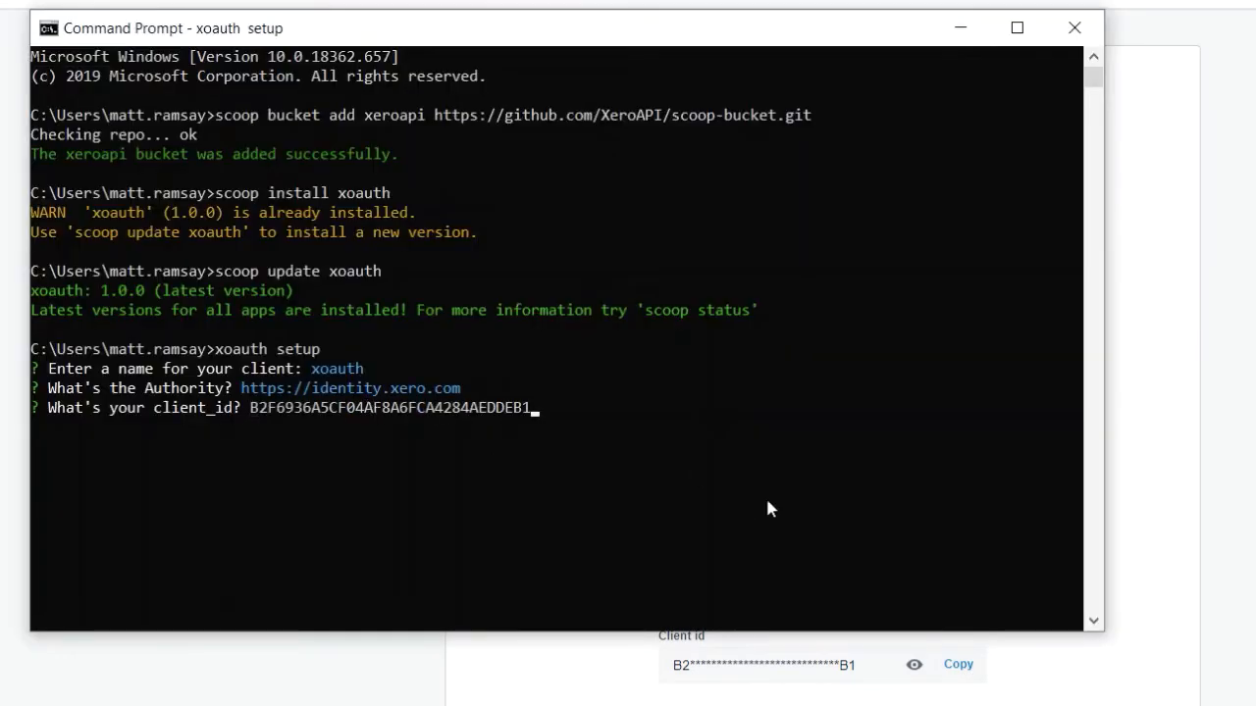
Step: Submit the client ID and choose authorization_code as the grant type
{"action": "key", "text": "enter"}
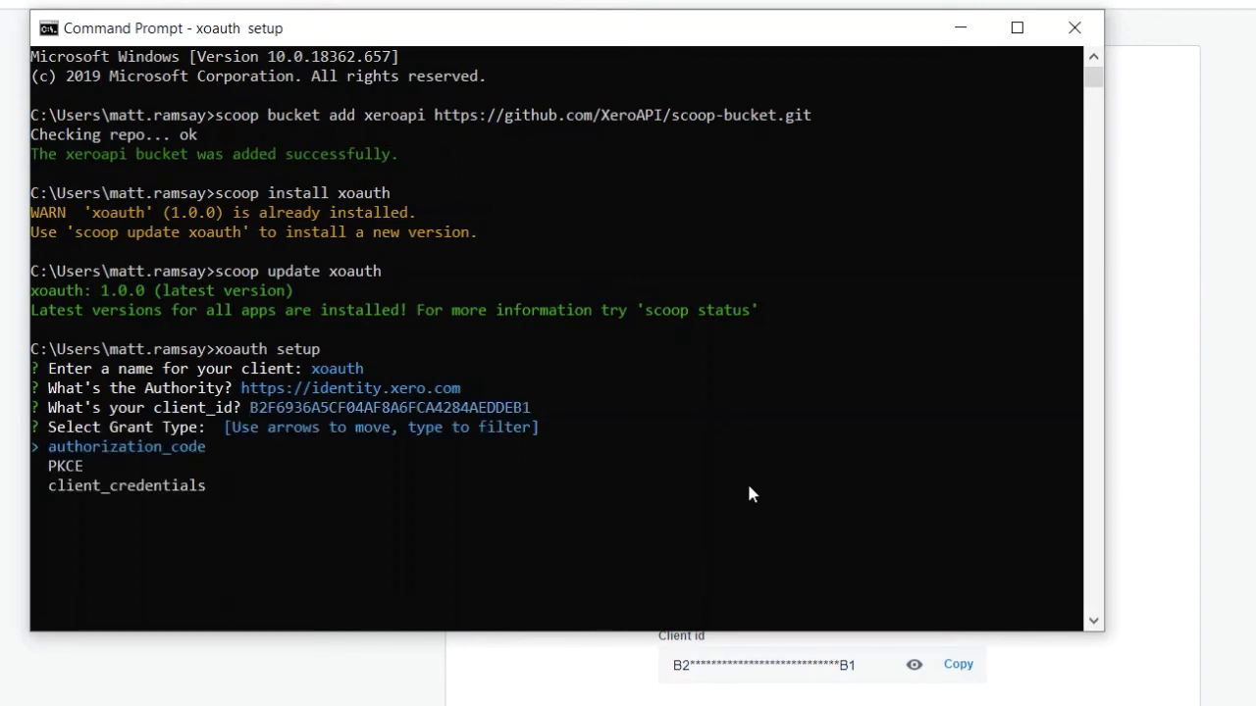
{"action": "key", "text": "Down"}
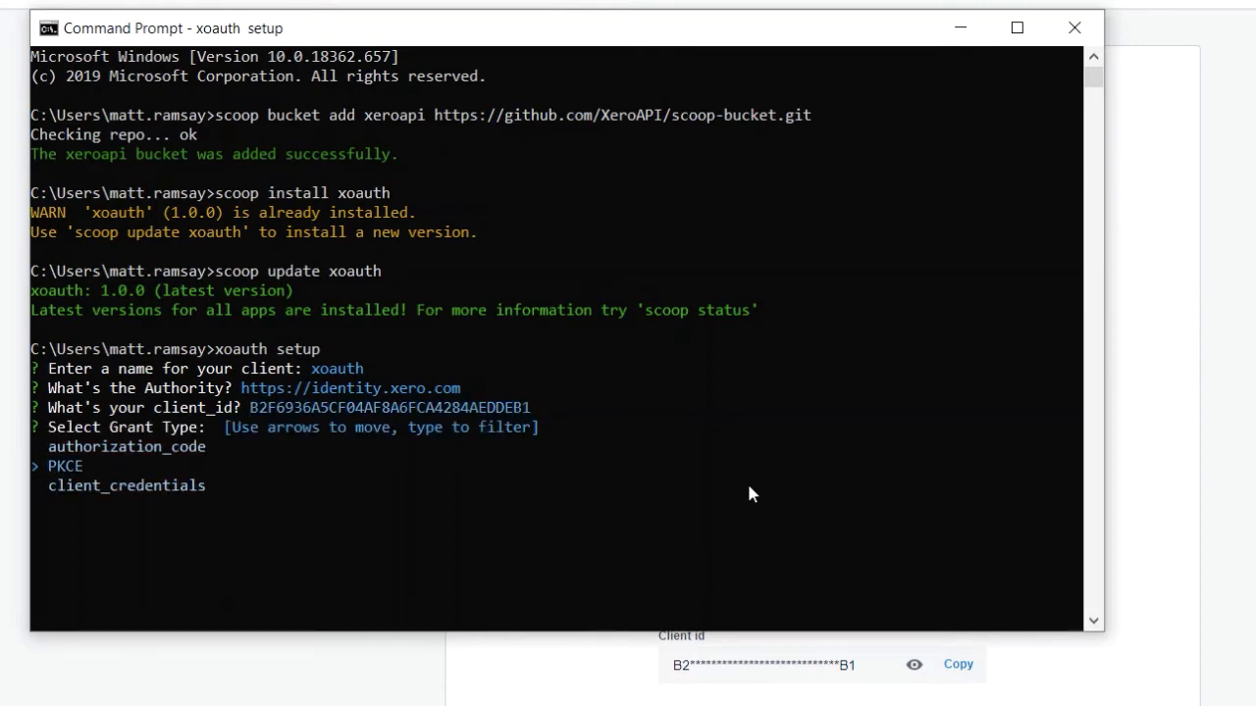
{"action": "key", "text": "down"}
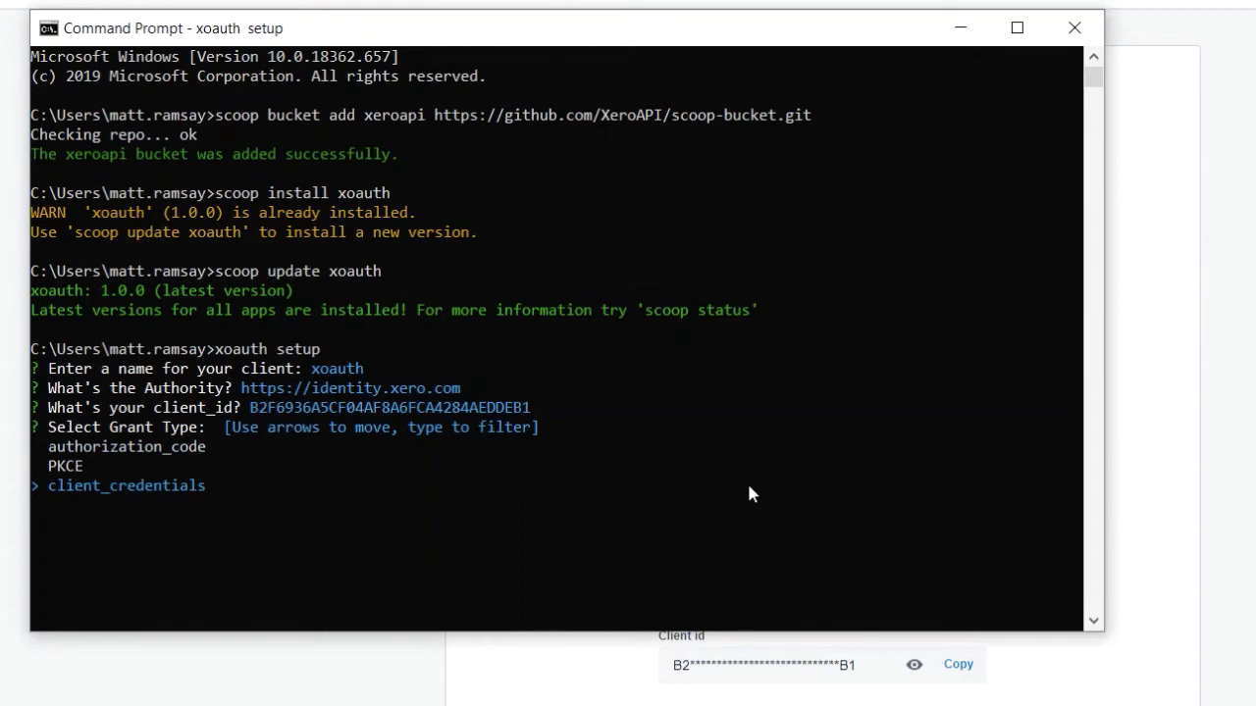
{"action": "key", "text": "Up"}
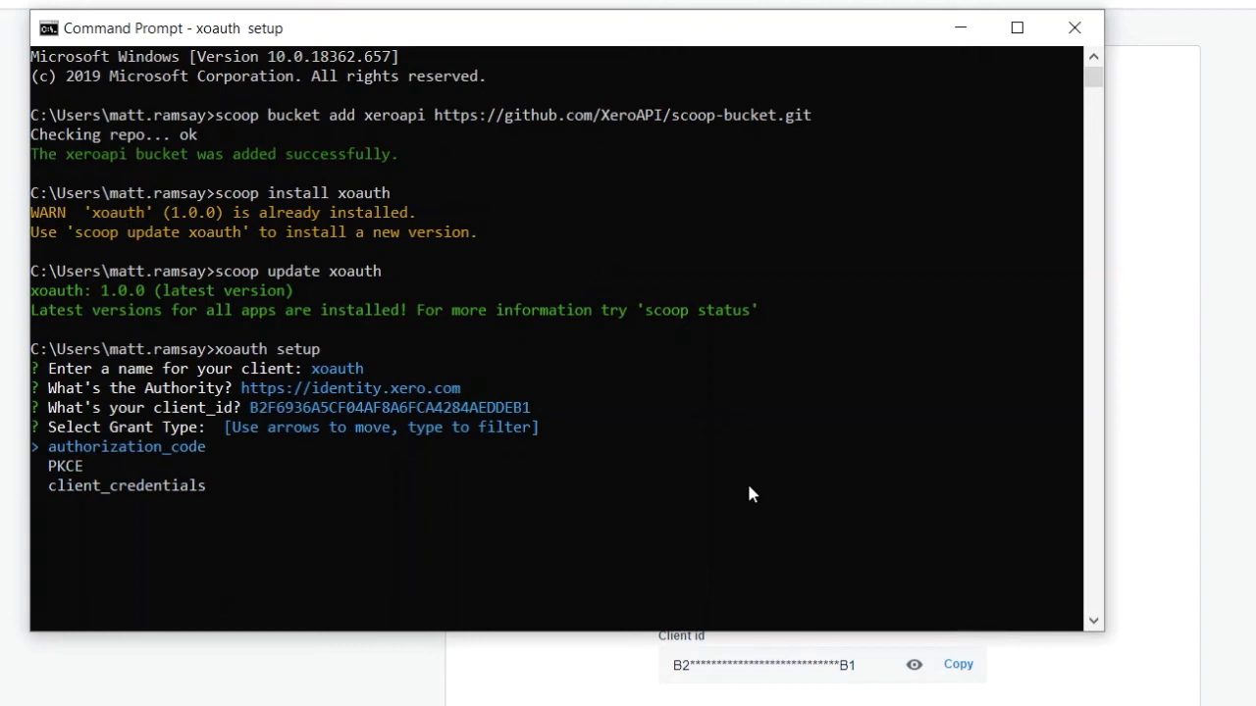
{"action": "key", "text": "Down"}
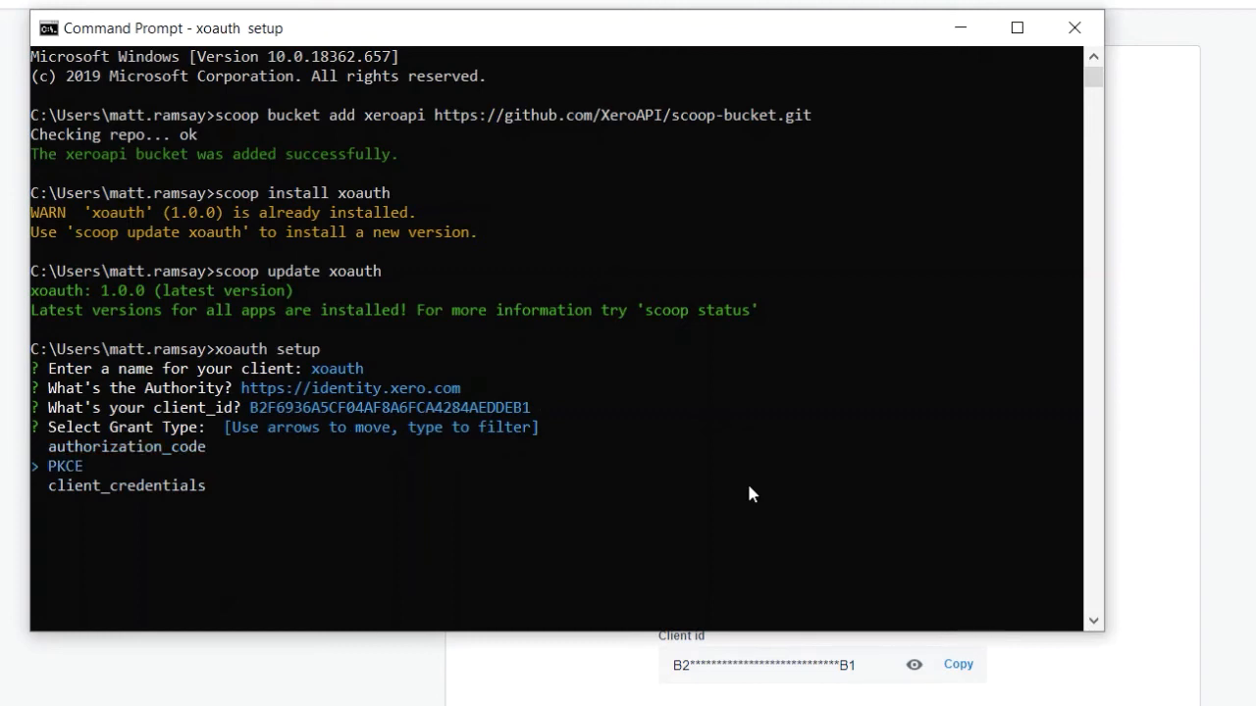
{"action": "key", "text": "up"}
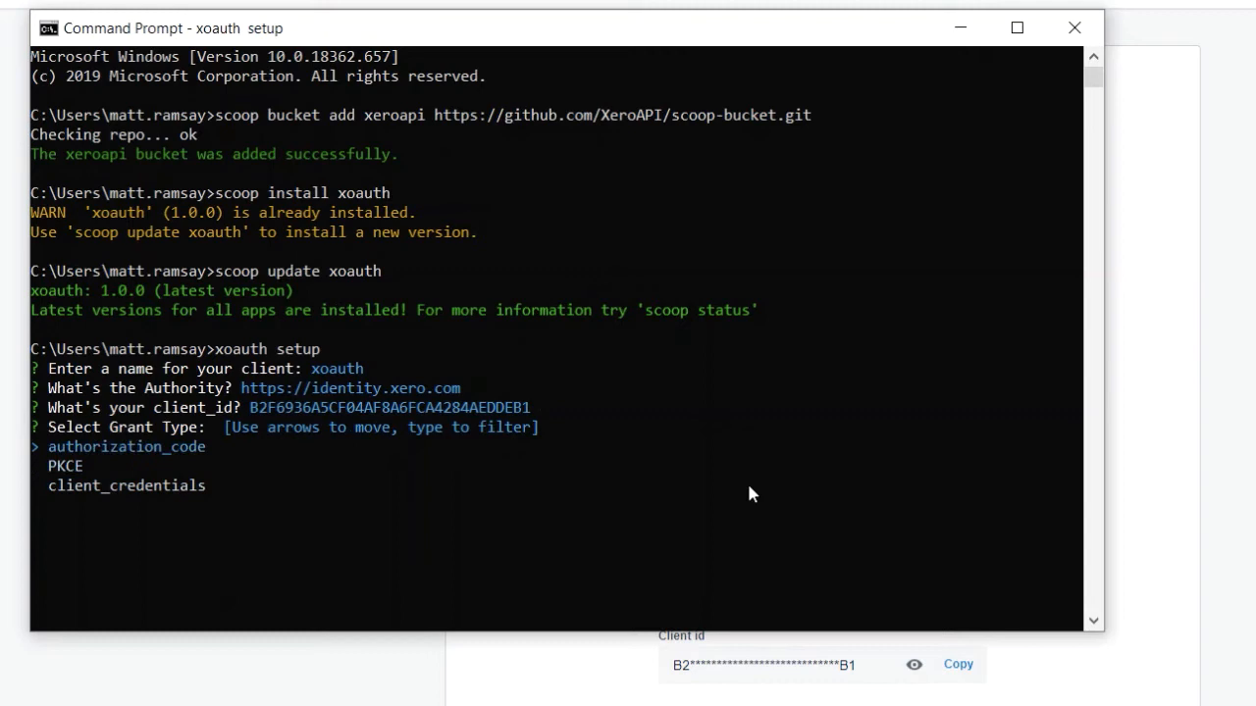
{"action": "key", "text": "Down"}
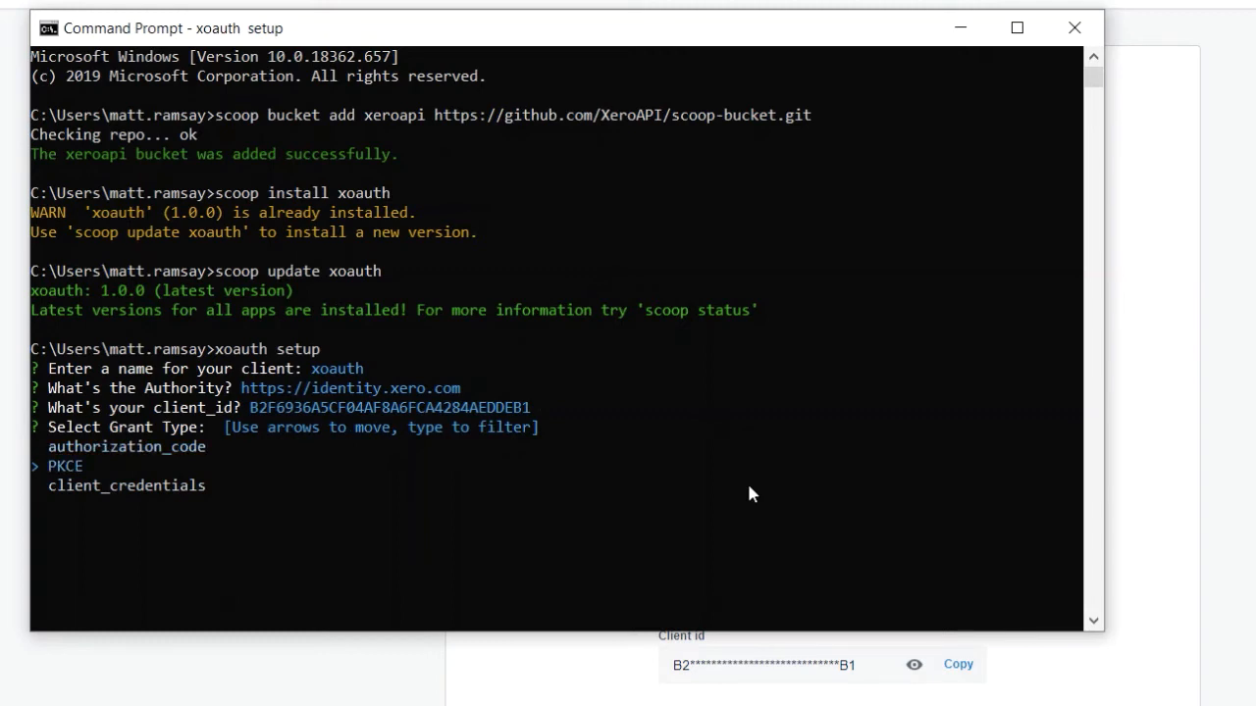
{"action": "key", "text": "up"}
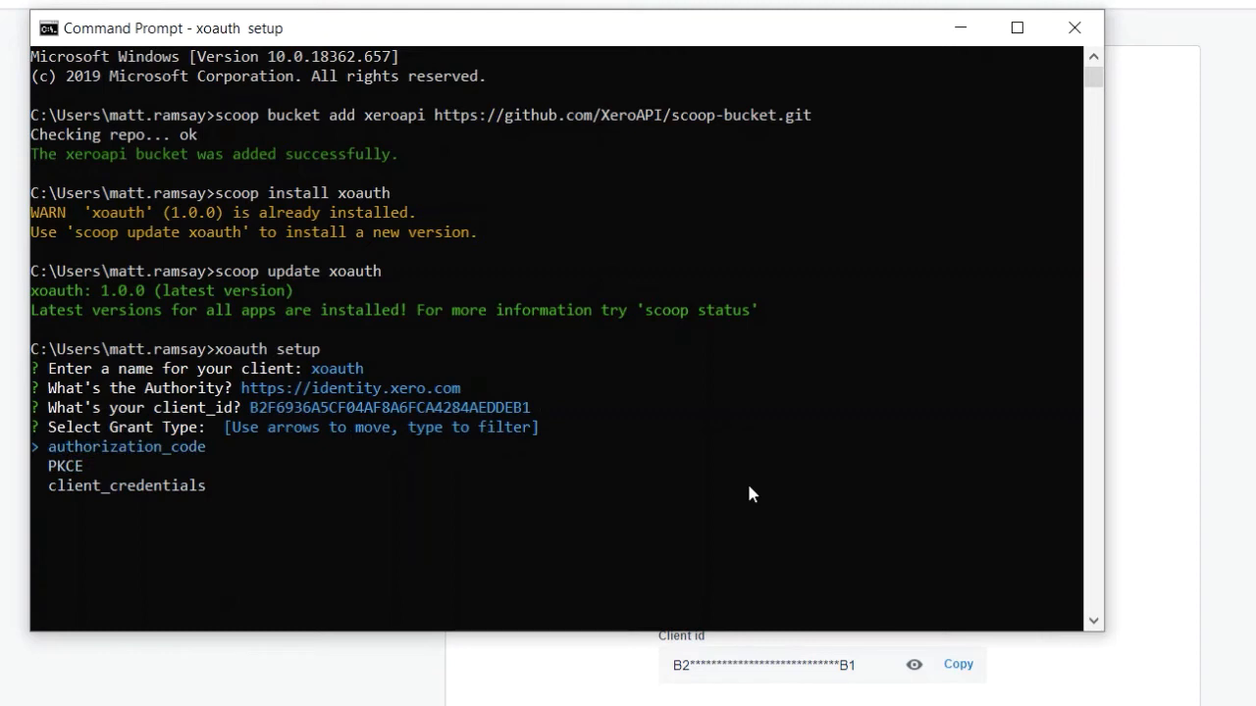
{"action": "key", "text": "enter"}
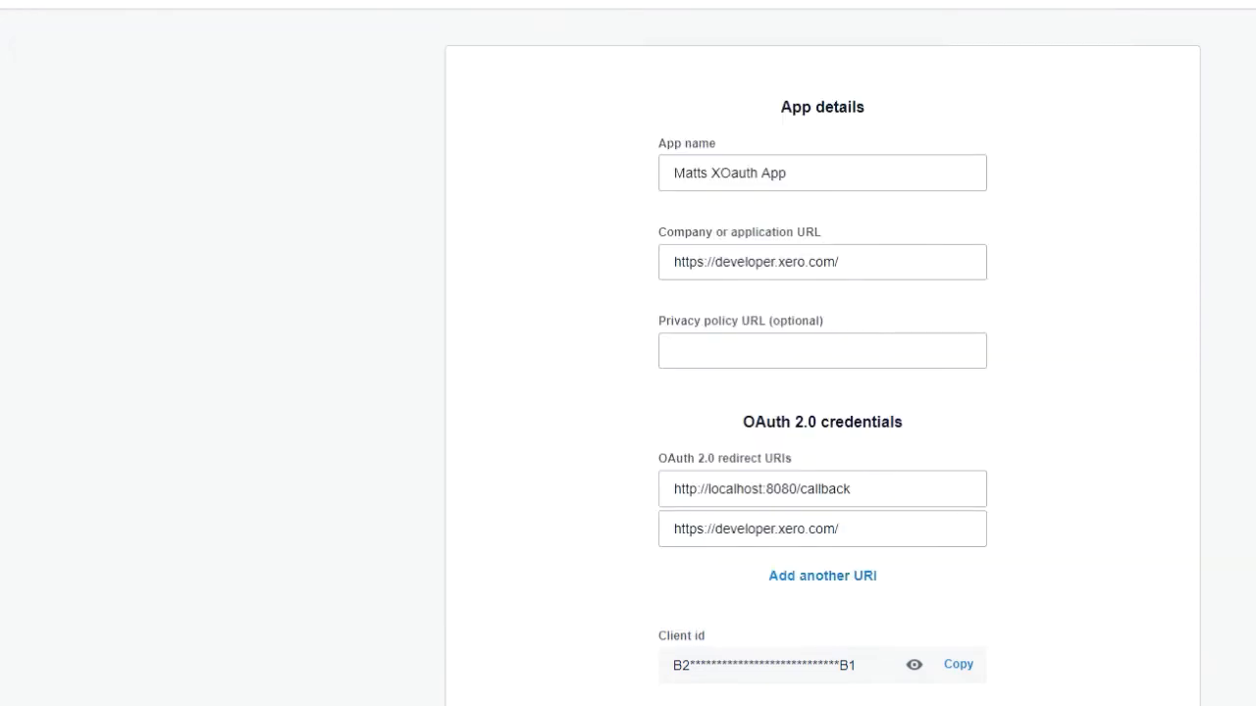
{"action": "scroll", "scroll_direction": "down", "scroll_amount": 3}
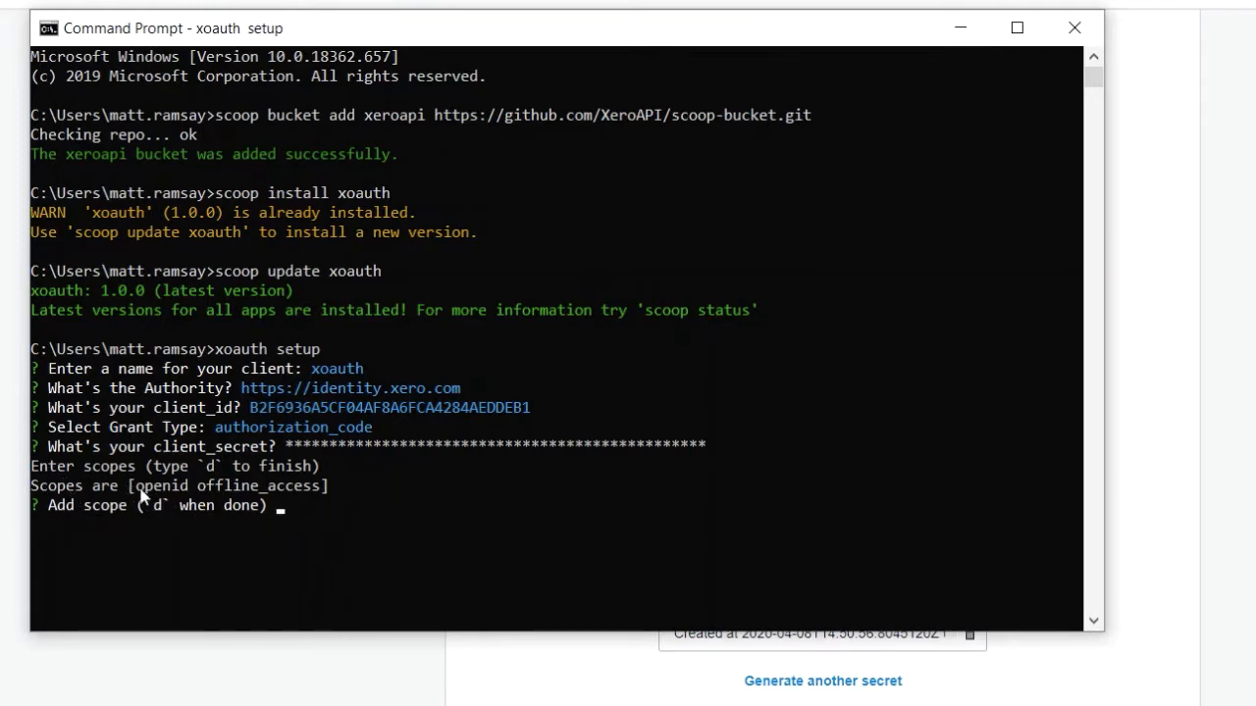
{"action": "mouse_move", "coordinate": [212, 488]}
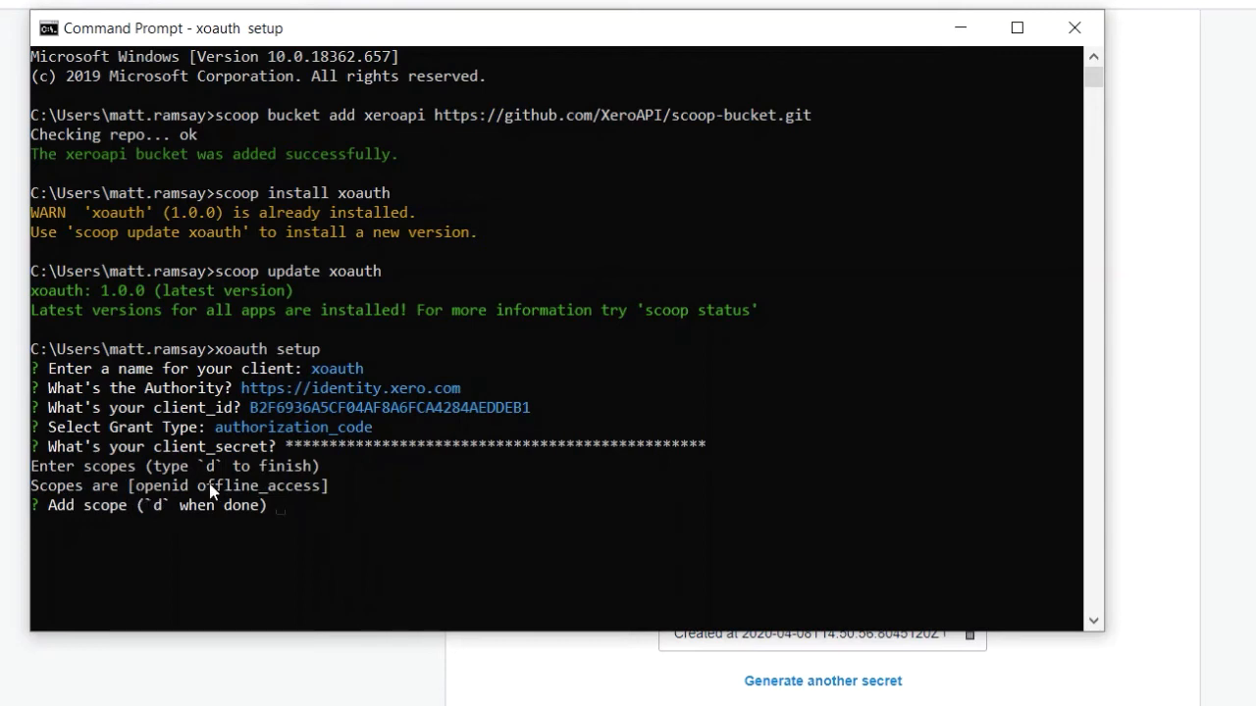
{"action": "mouse_move", "coordinate": [290, 534]}
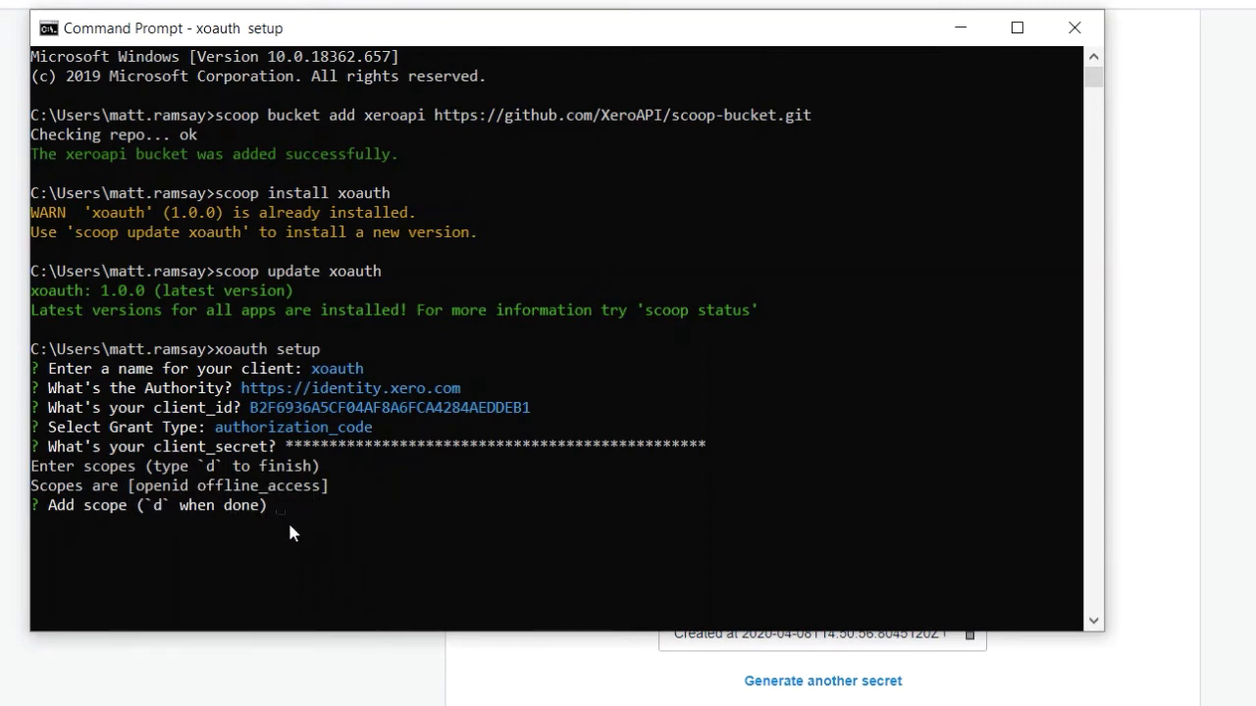
{"action": "mouse_move", "coordinate": [285, 528]}
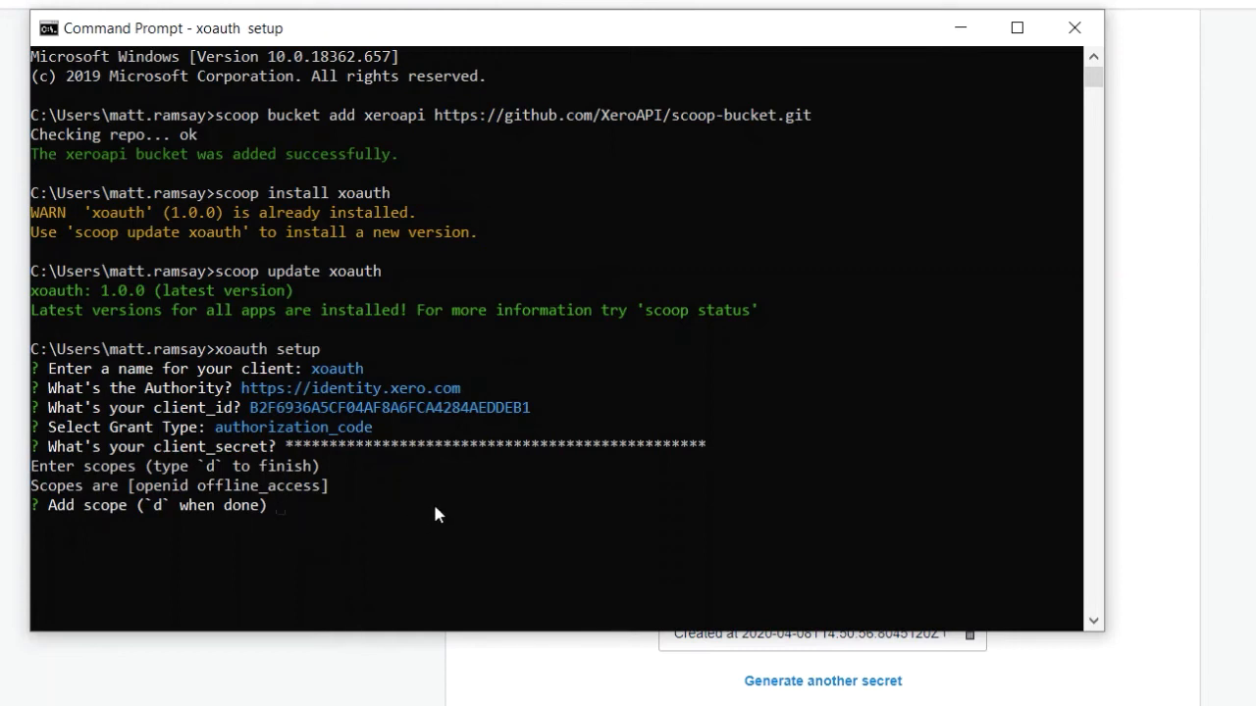
Step: Add the email, profile and accounting.transactions scopes alongside openid and offline_access
{"action": "type", "text": "email"}
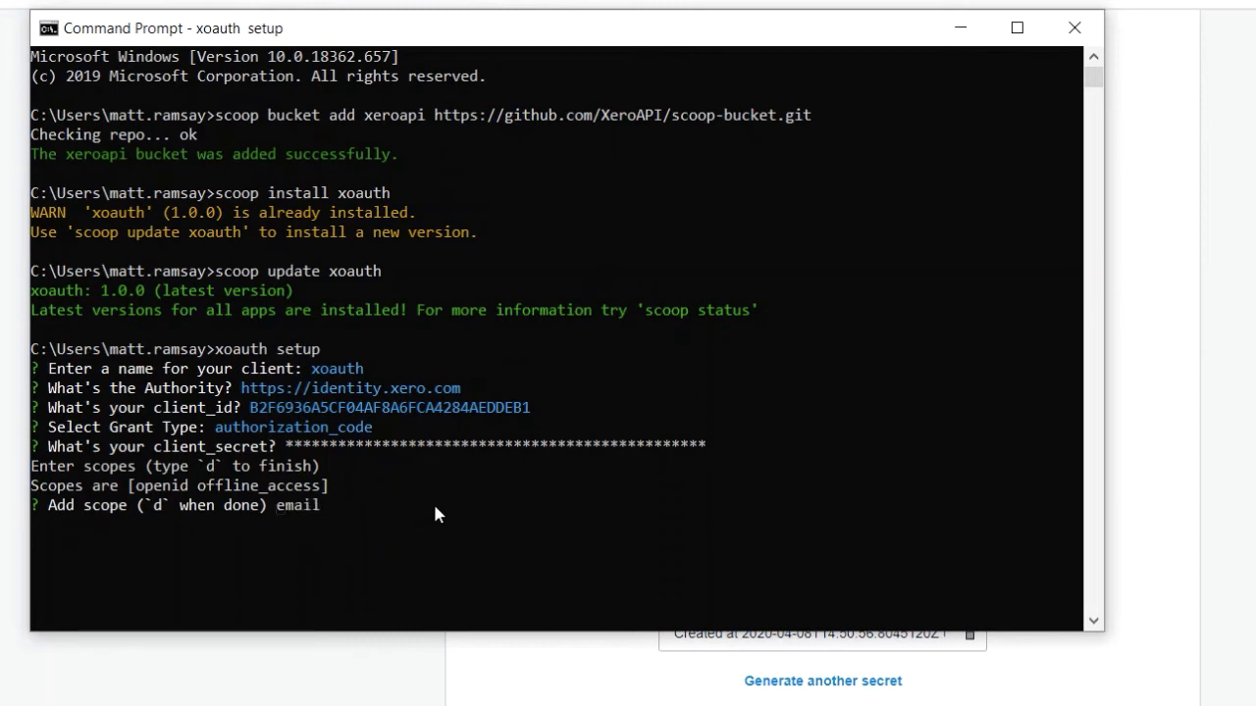
{"action": "key", "text": "enter"}
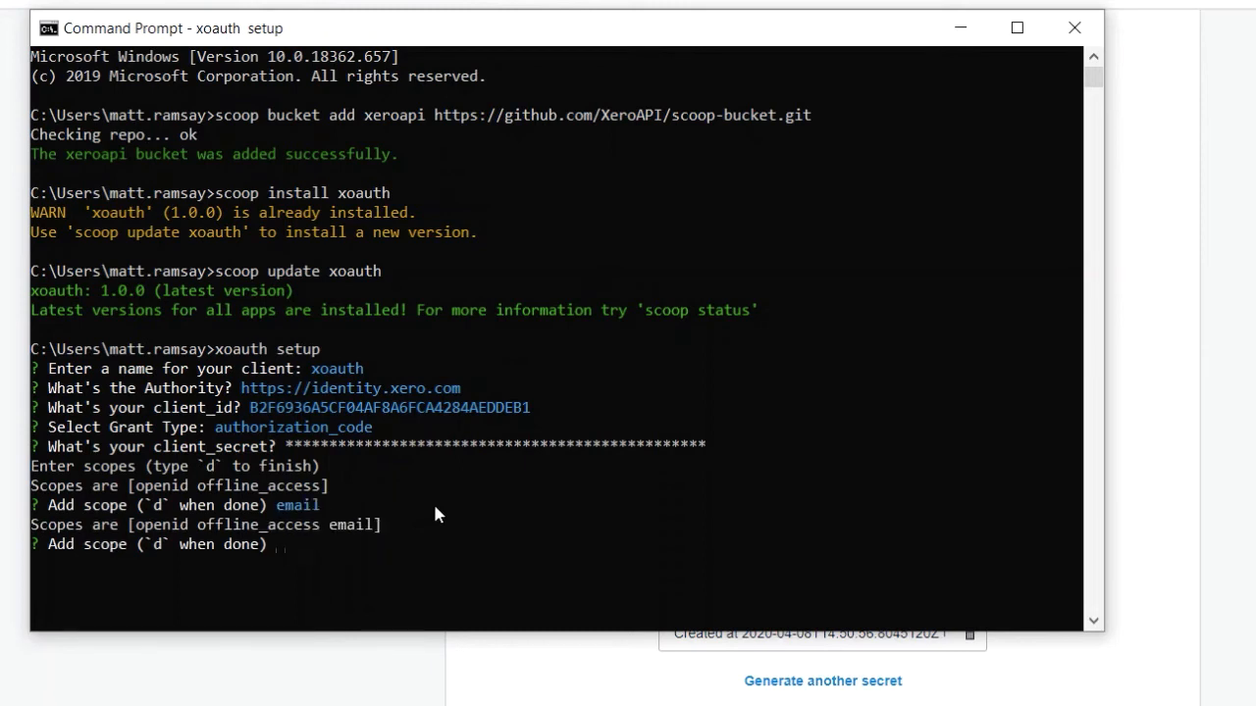
{"action": "type", "text": "profile"}
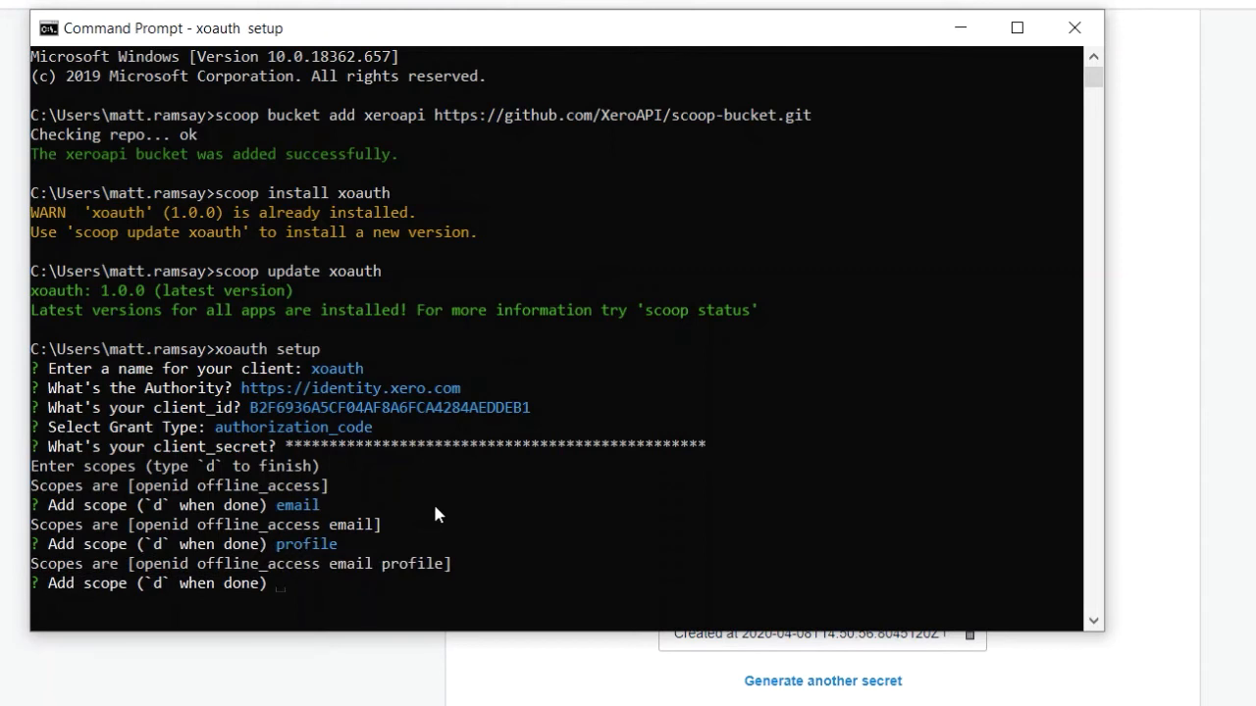
{"action": "type", "text": "accounting.transactions"}
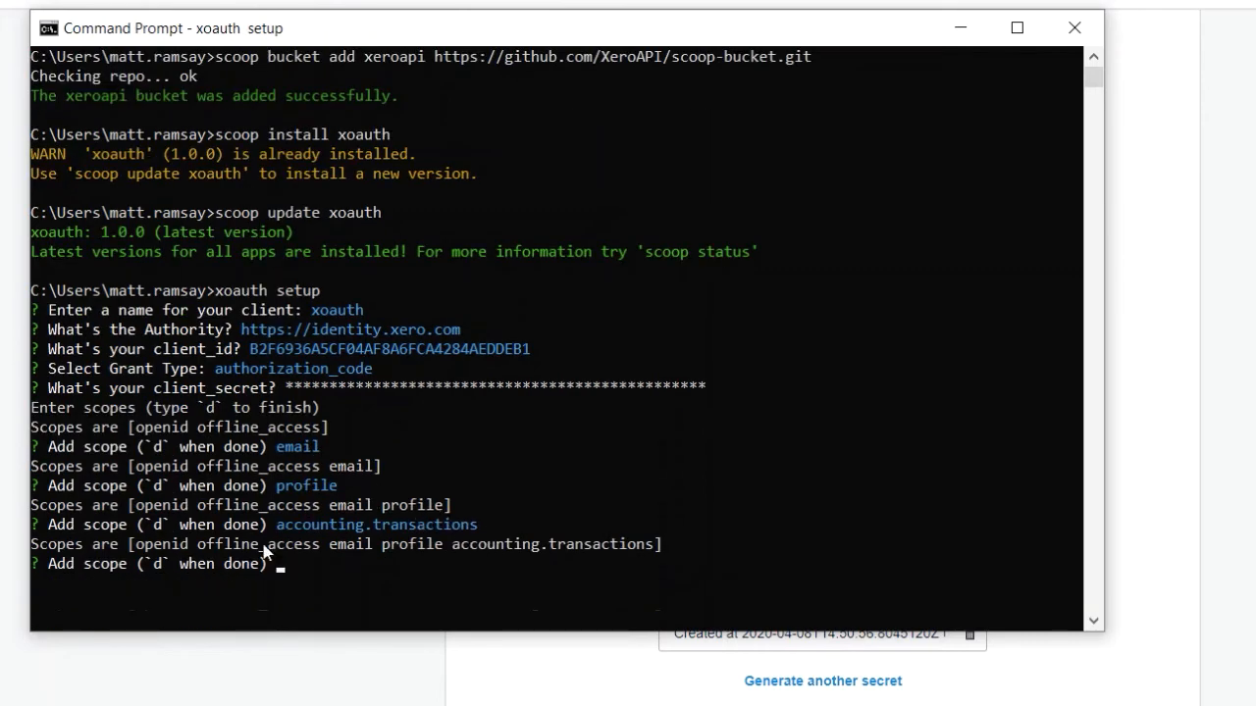
{"action": "mouse_move", "coordinate": [357, 559]}
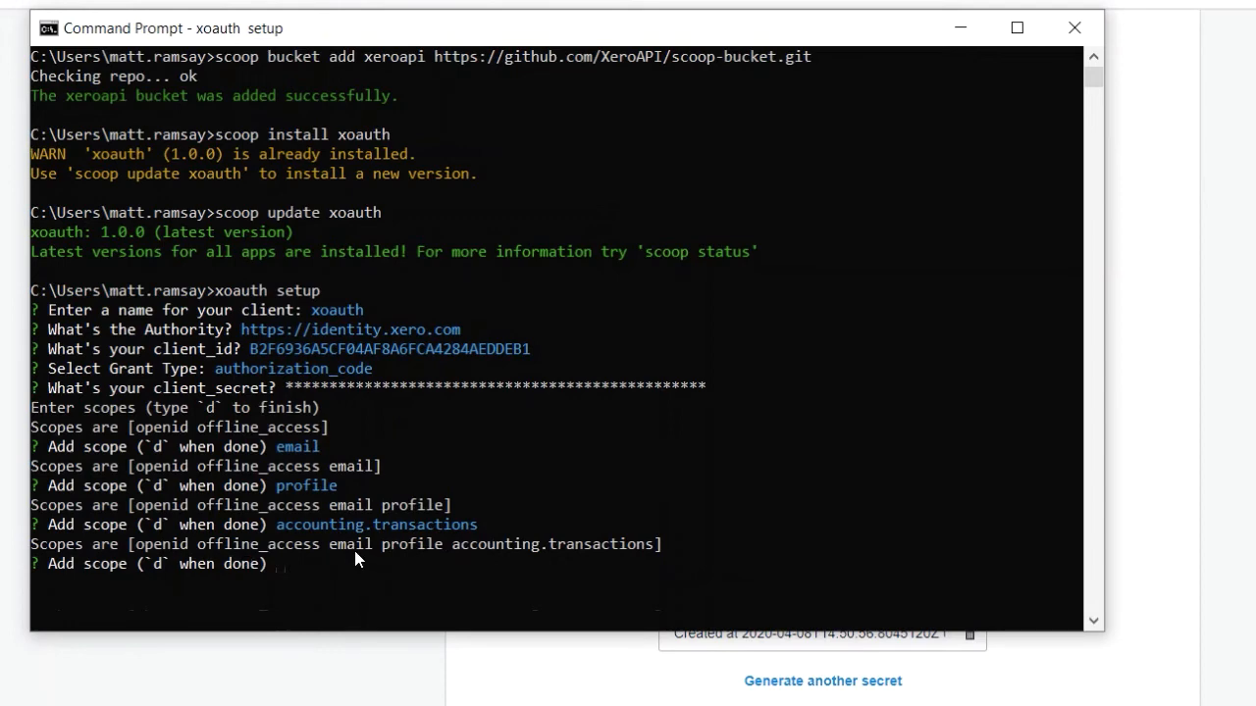
{"action": "type", "text": "d"}
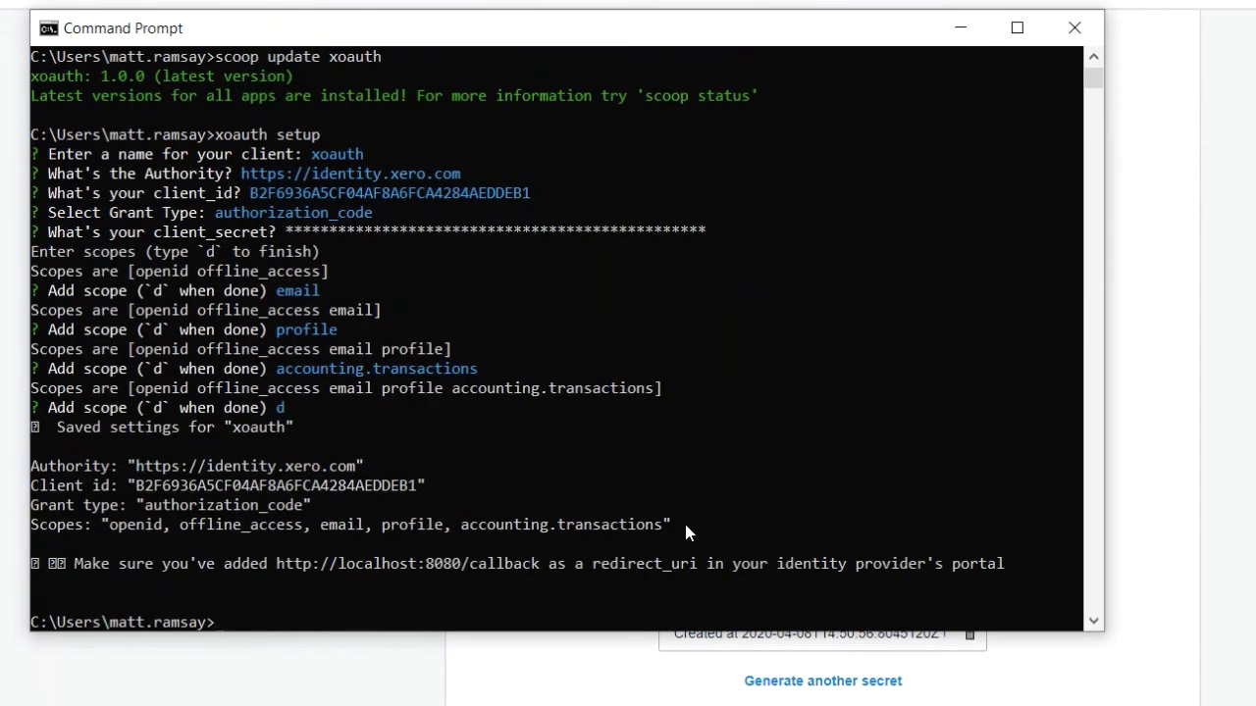
{"action": "mouse_move", "coordinate": [358, 545]}
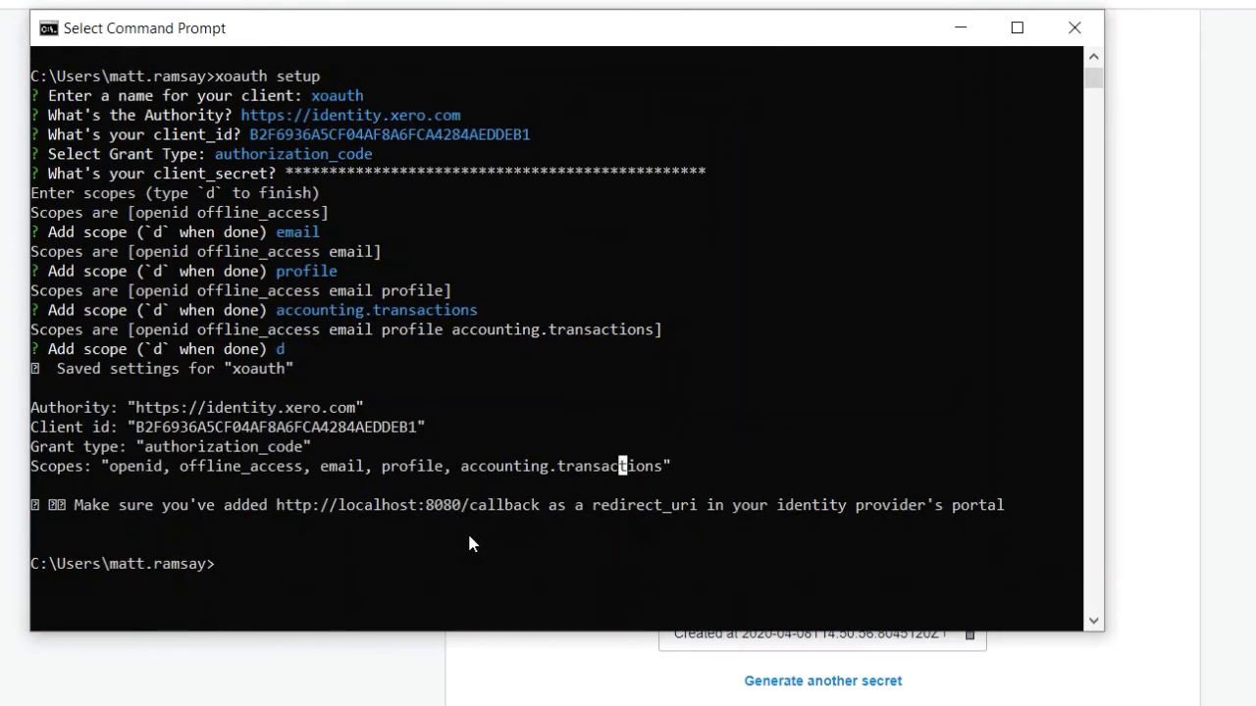
{"action": "mouse_move", "coordinate": [290, 565]}
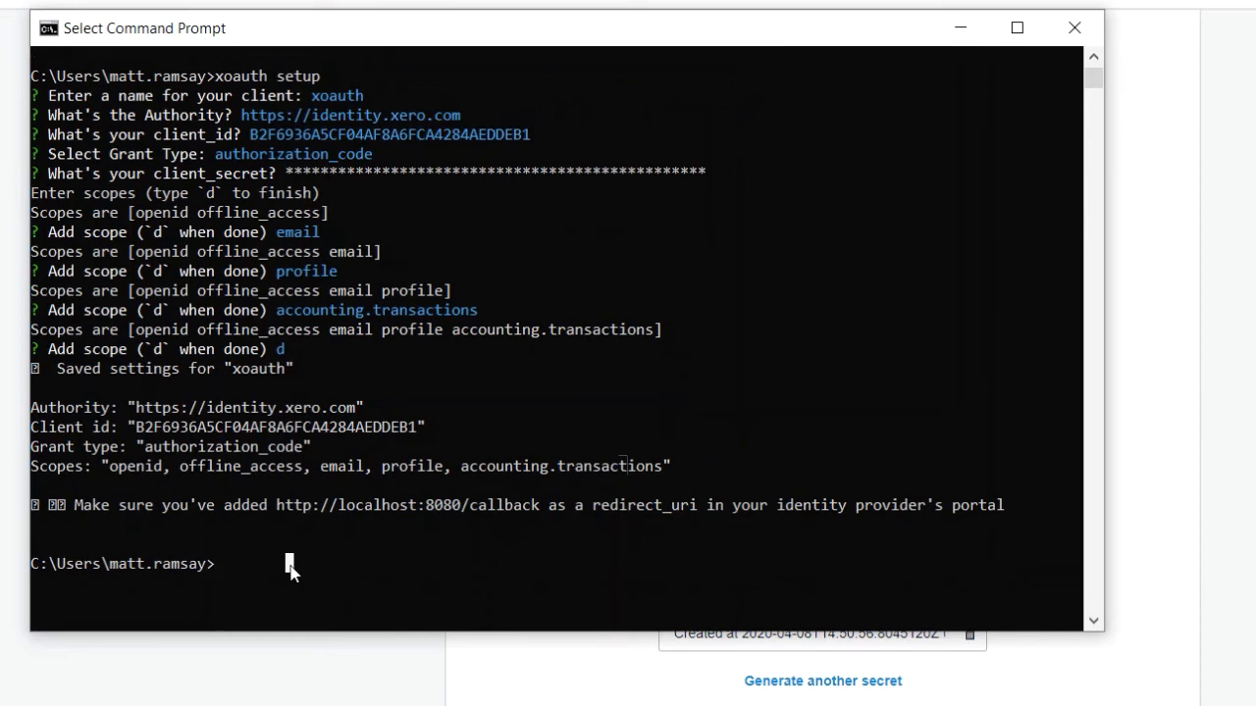
Step: Run 'xoauth connect' to open Xero's consent page for Matts XOauth App
{"action": "type", "text": "xoauth co"}
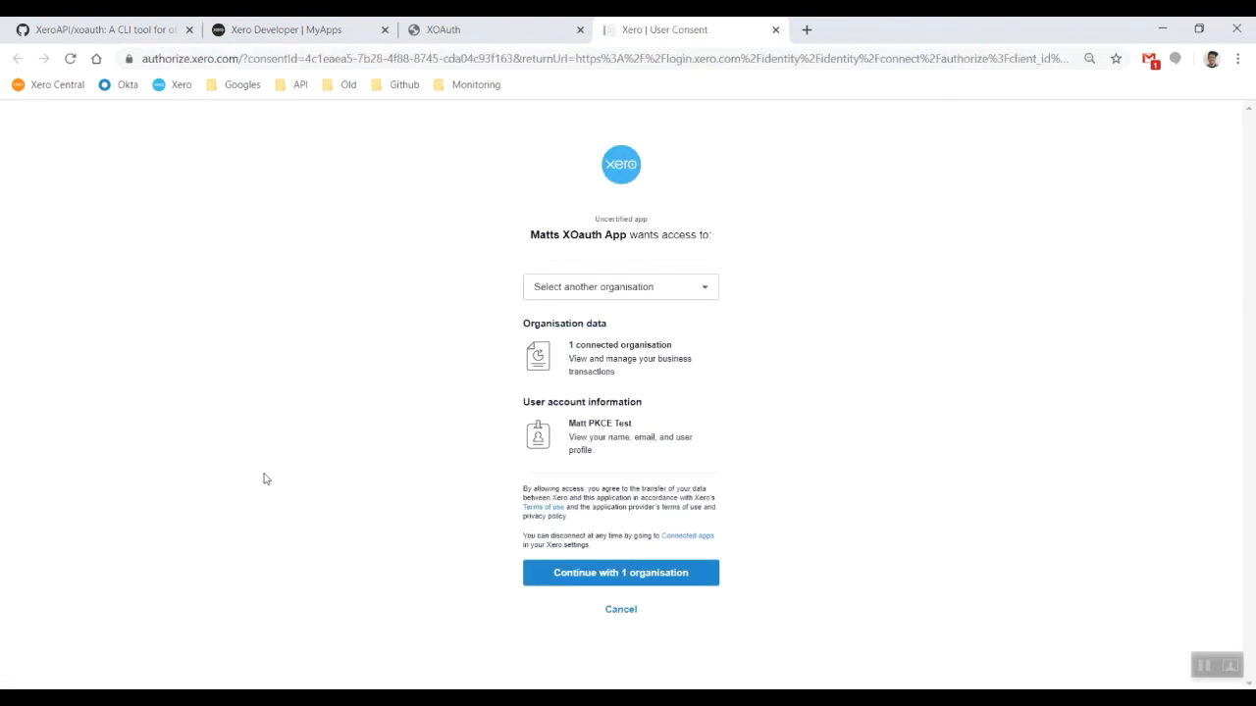
Step: Select PKCE Test Org and allow Matts XOauth App access to it
{"action": "left_click", "coordinate": [620, 287]}
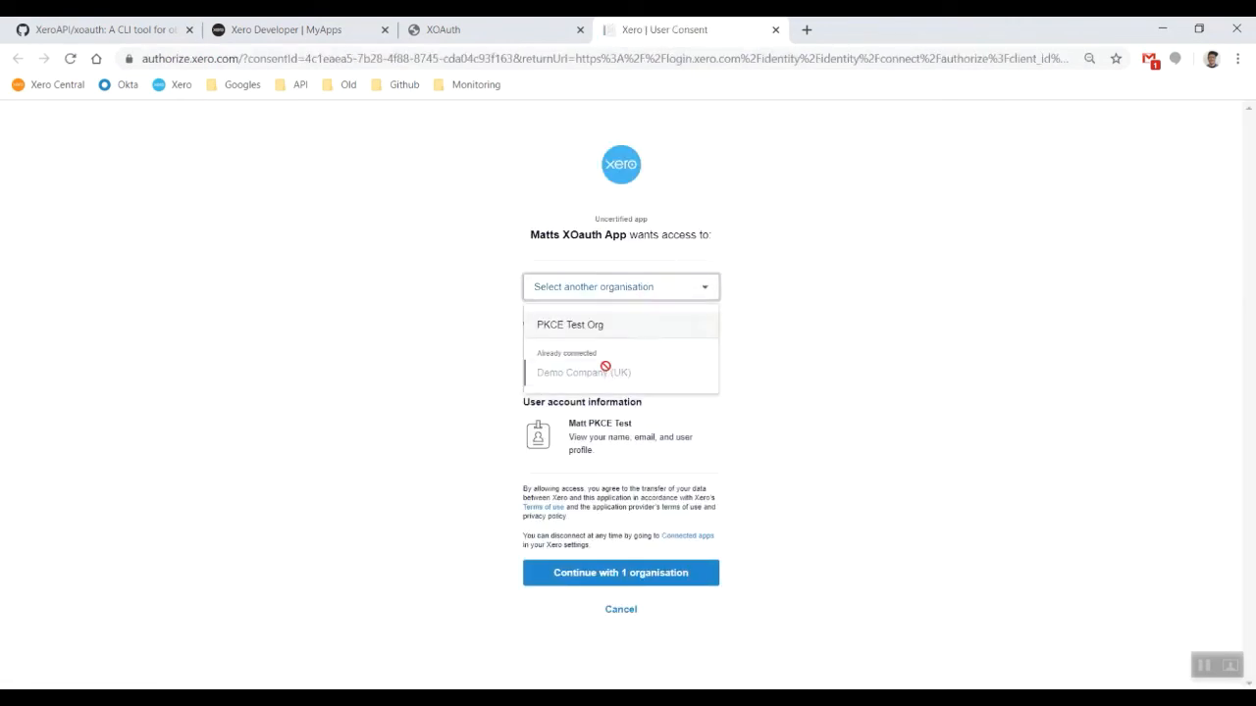
{"action": "left_click", "coordinate": [569, 324]}
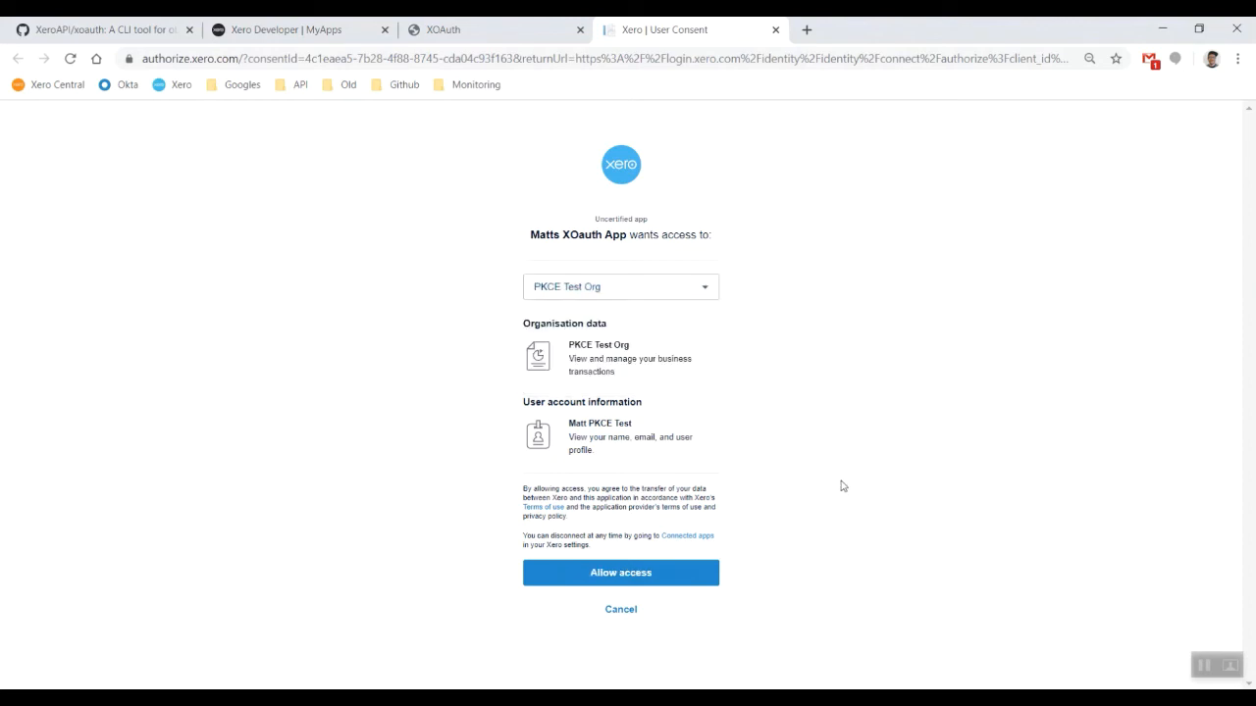
{"action": "left_click", "coordinate": [620, 572]}
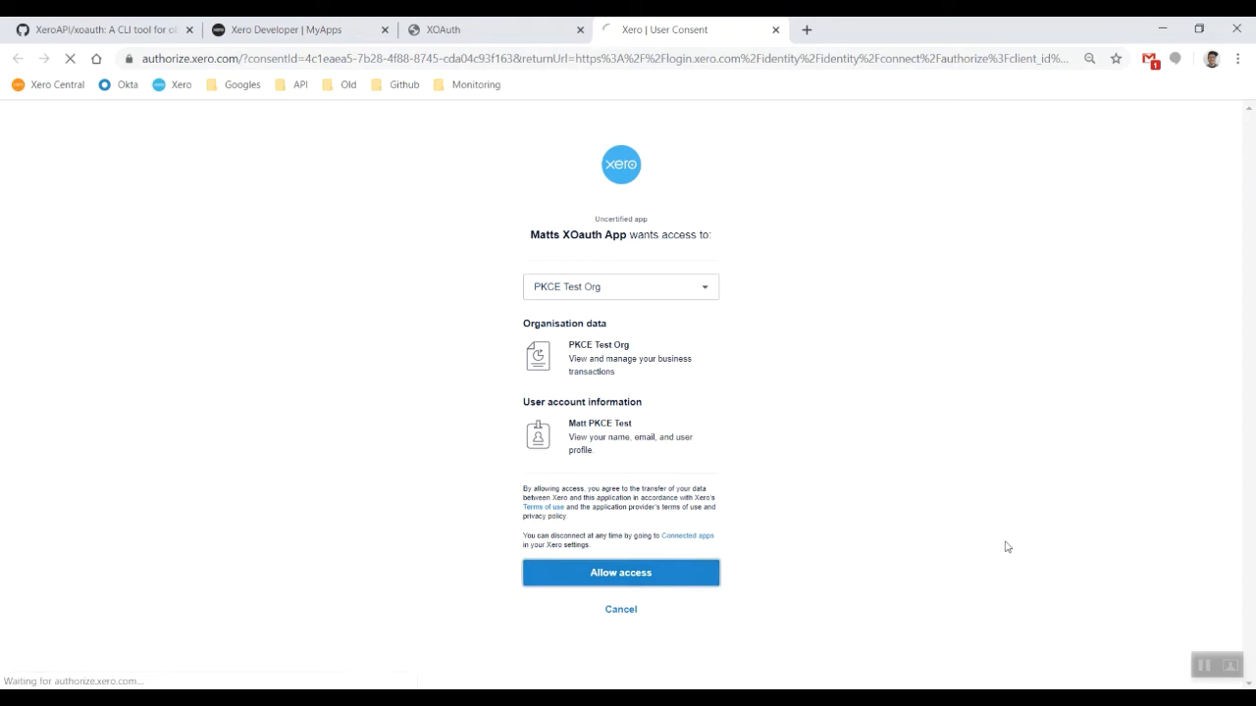
{"action": "left_click", "coordinate": [620, 573]}
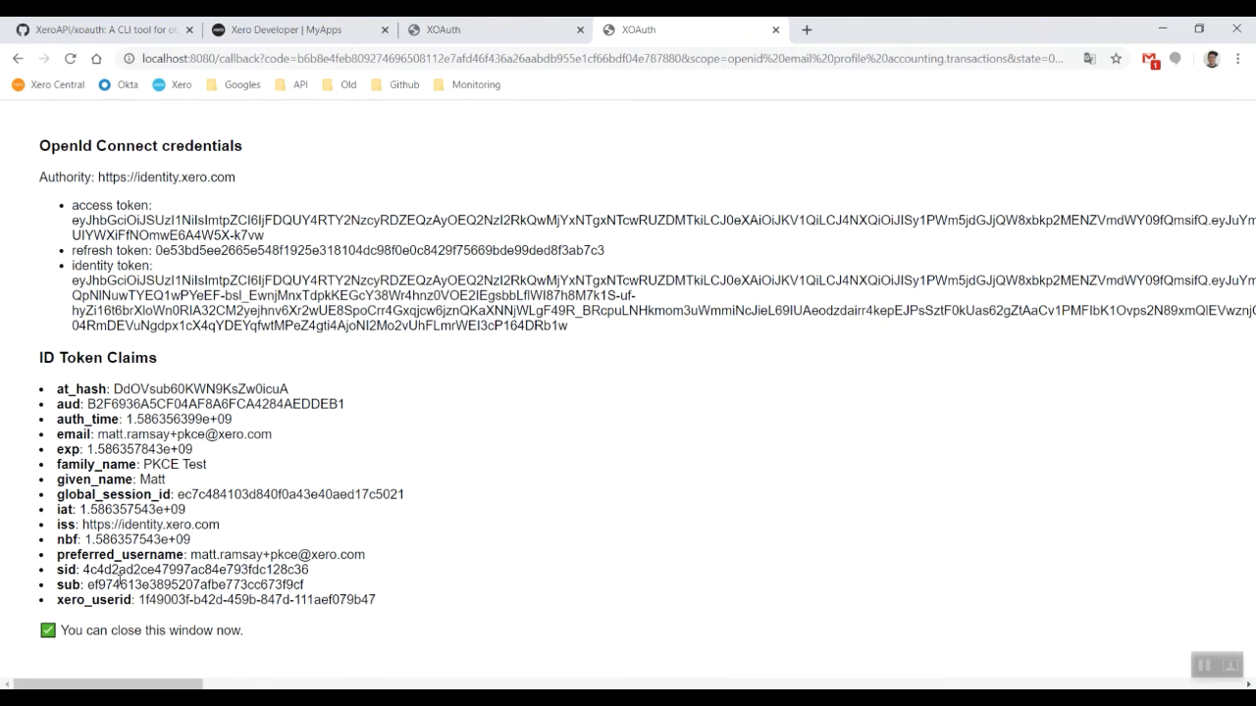
{"action": "mouse_move", "coordinate": [644, 357]}
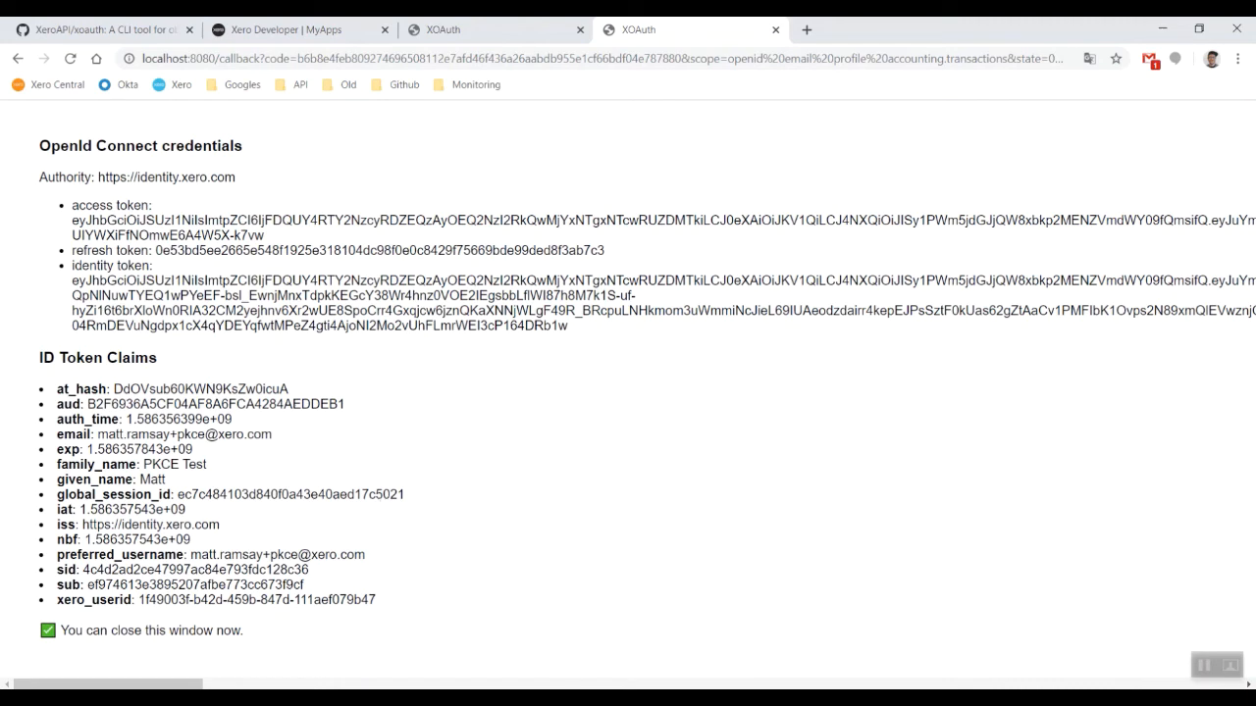
{"action": "mouse_move", "coordinate": [557, 622]}
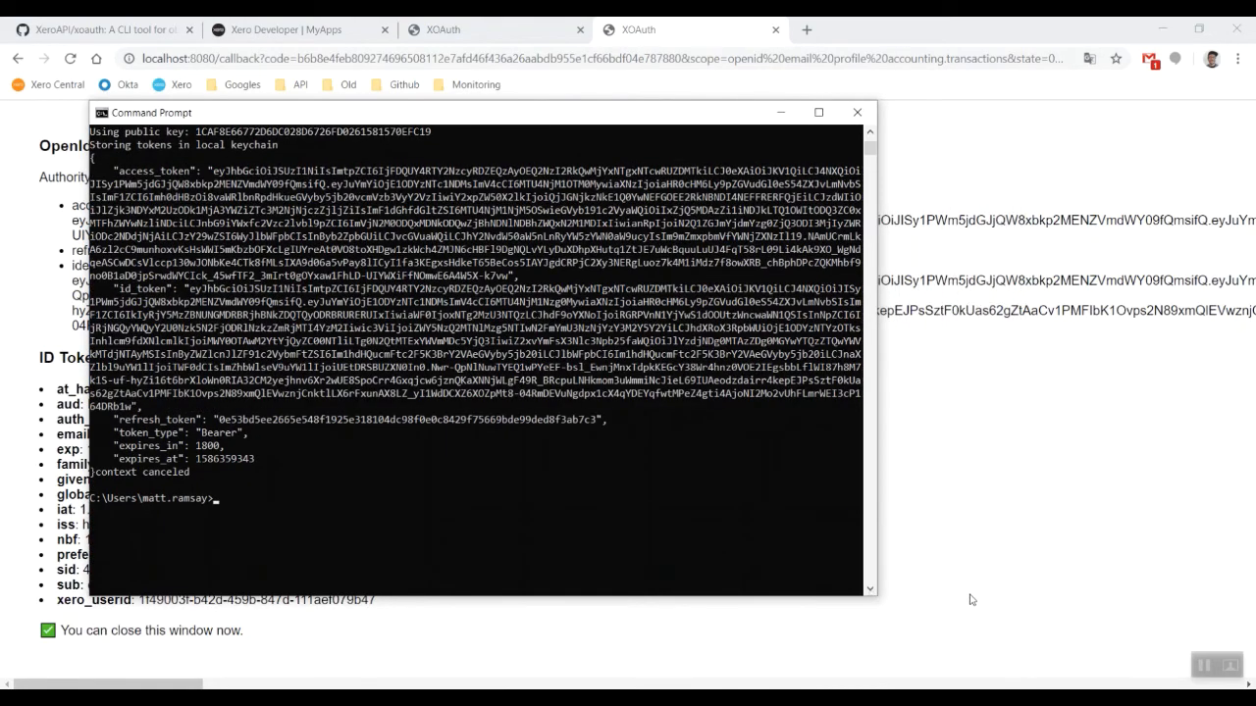
{"action": "mouse_move", "coordinate": [577, 478]}
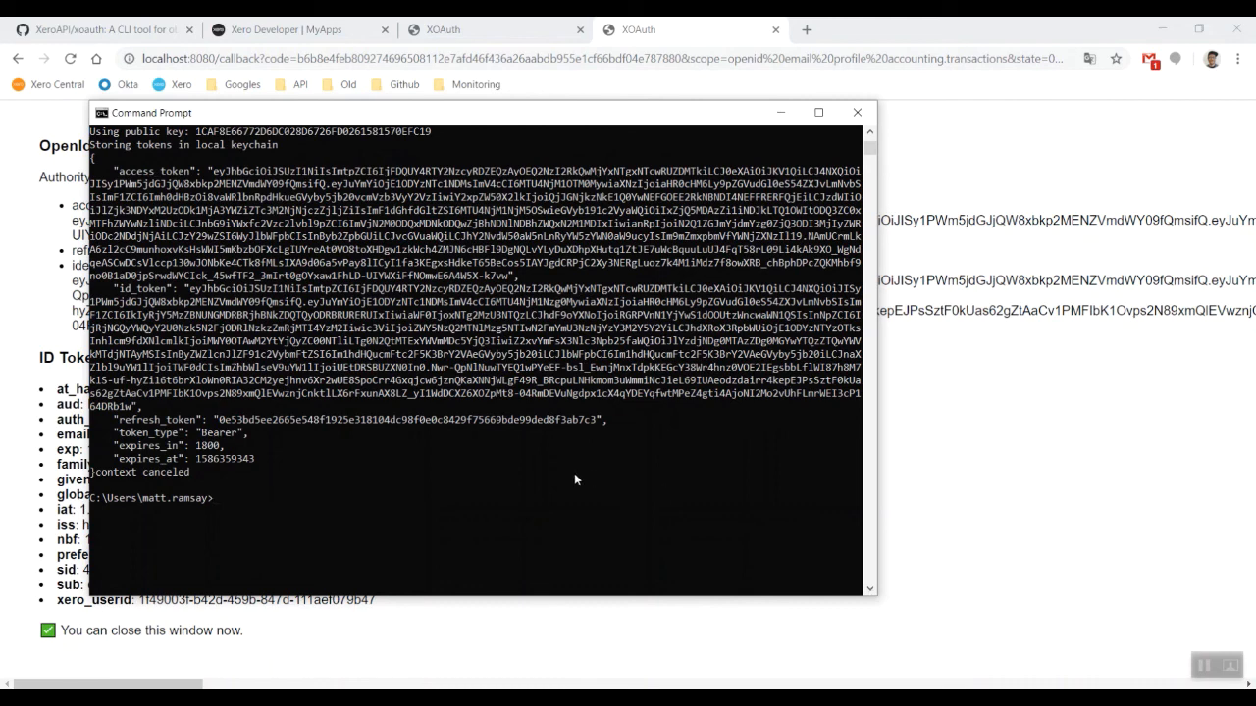
{"action": "mouse_move", "coordinate": [304, 502]}
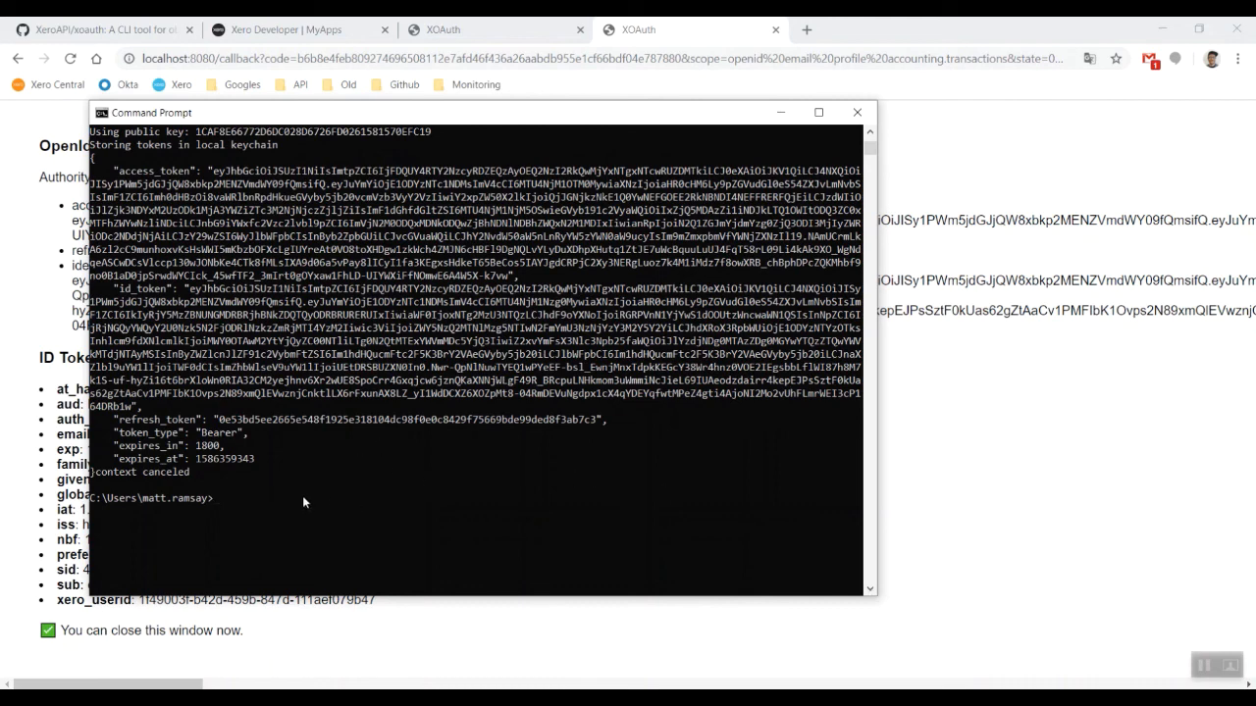
{"action": "mouse_move", "coordinate": [263, 644]}
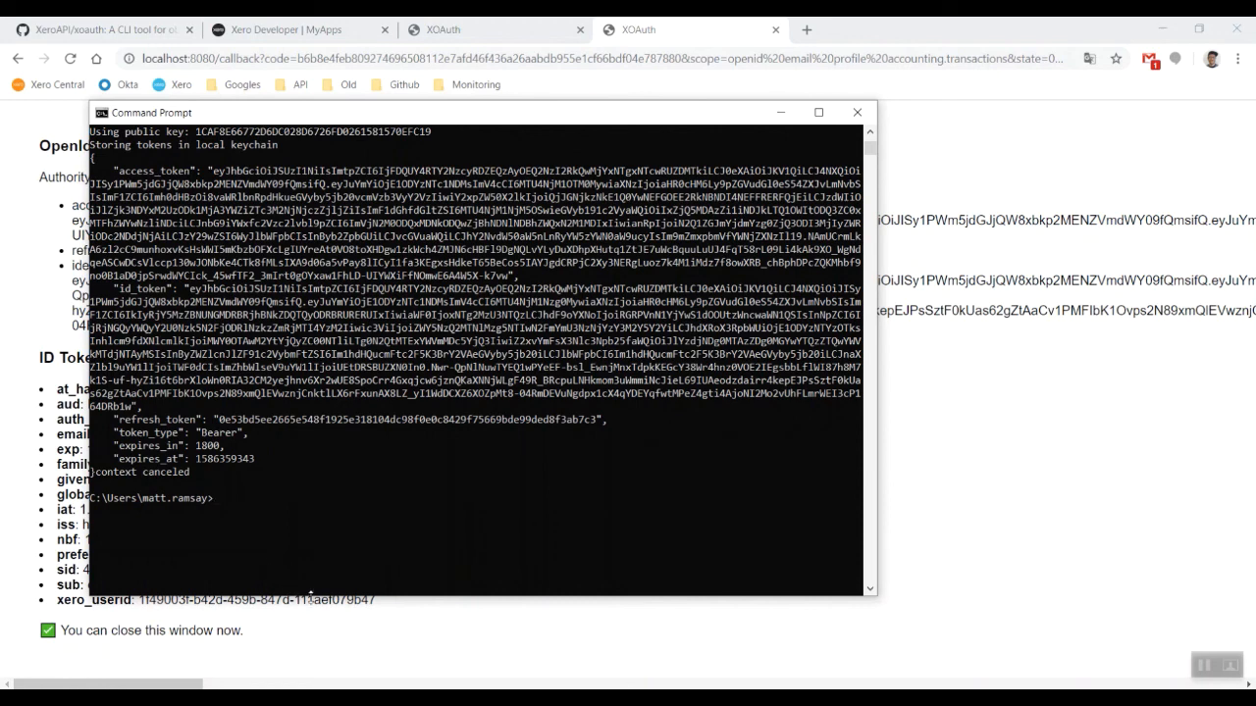
{"action": "mouse_move", "coordinate": [444, 601]}
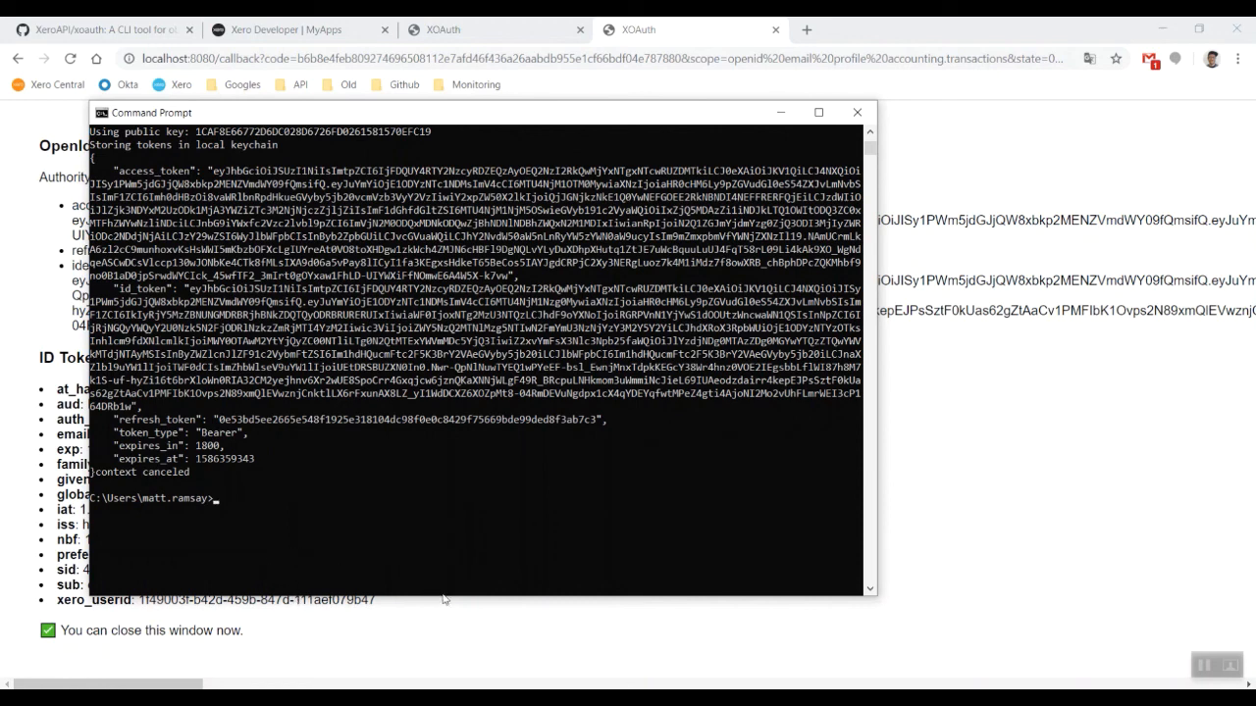
{"action": "mouse_move", "coordinate": [322, 502]}
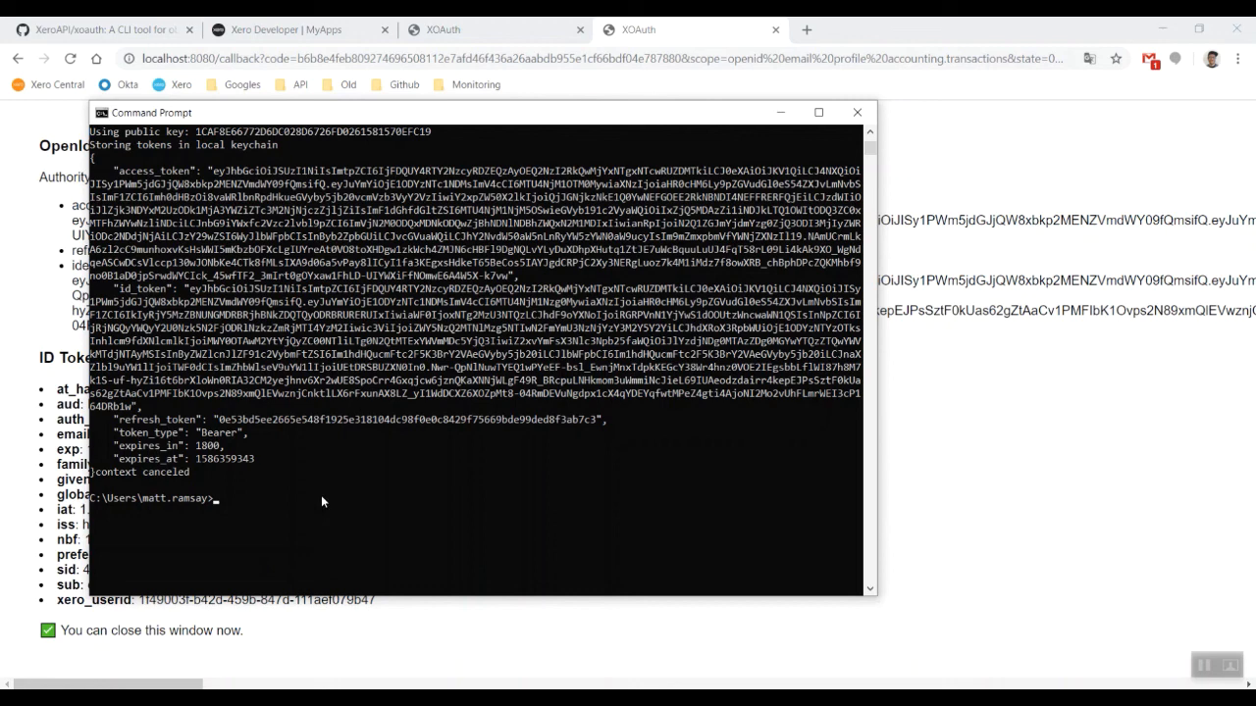
{"action": "mouse_move", "coordinate": [279, 518]}
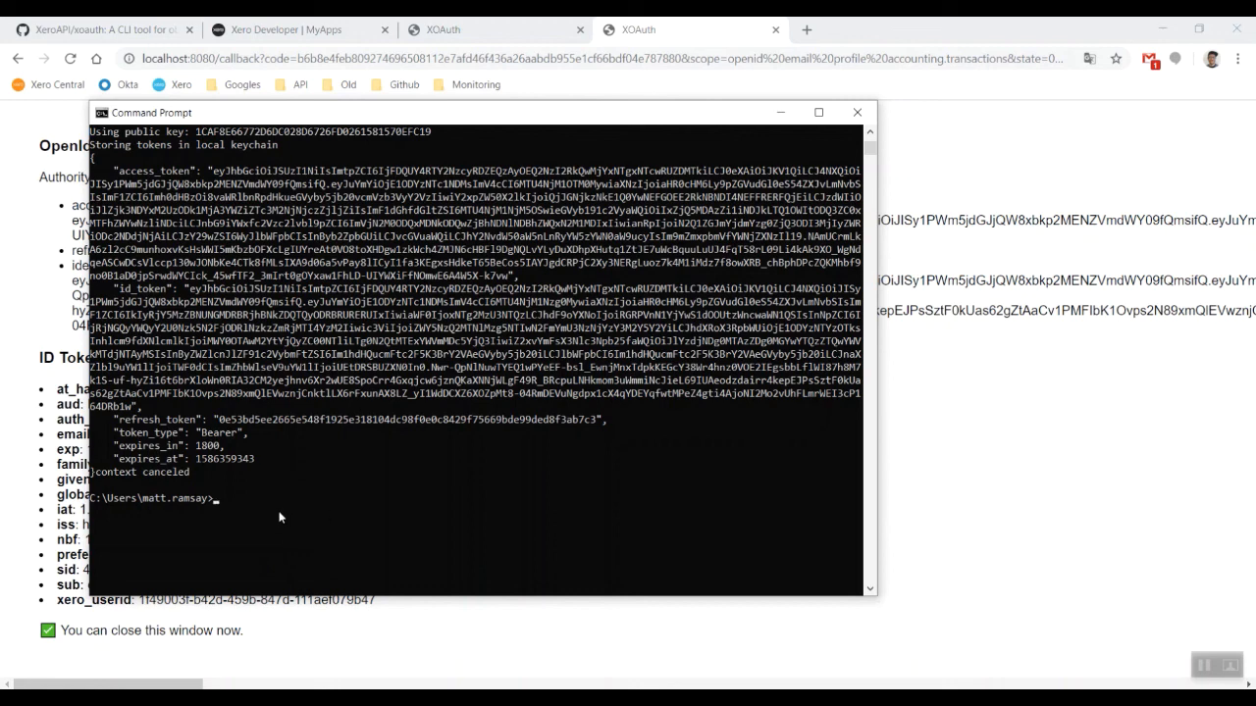
{"action": "mouse_move", "coordinate": [361, 506]}
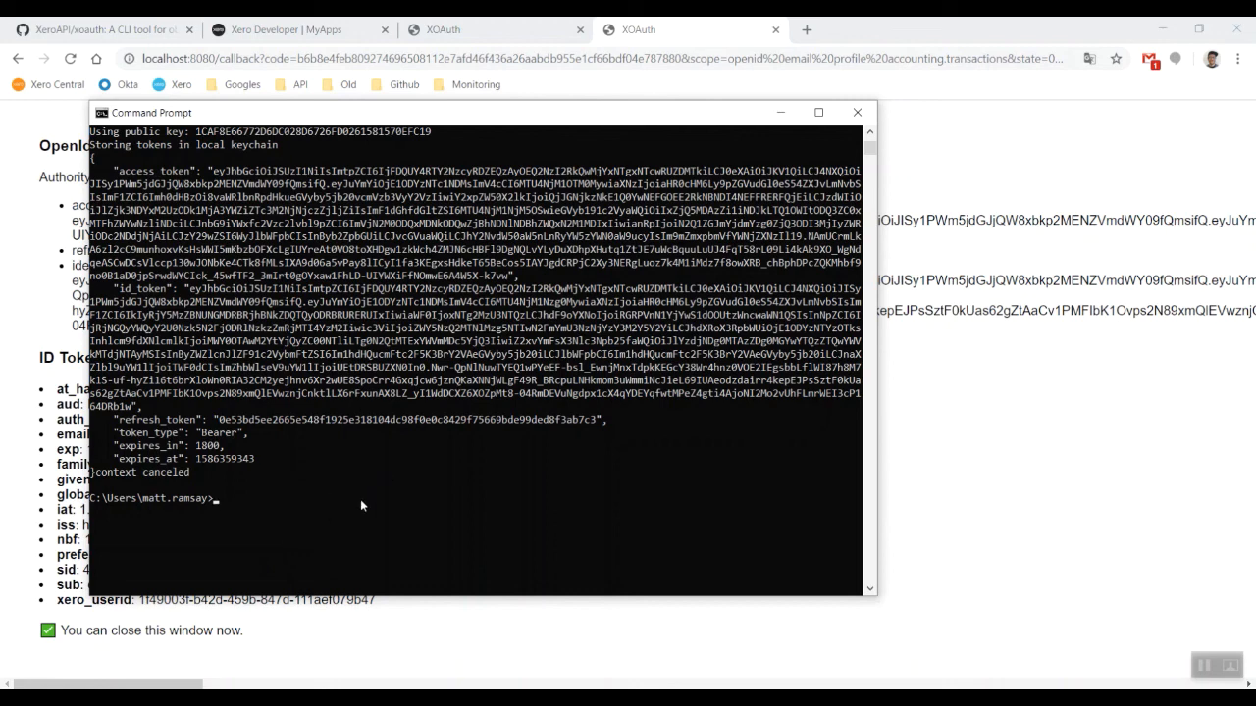
{"action": "mouse_move", "coordinate": [365, 530]}
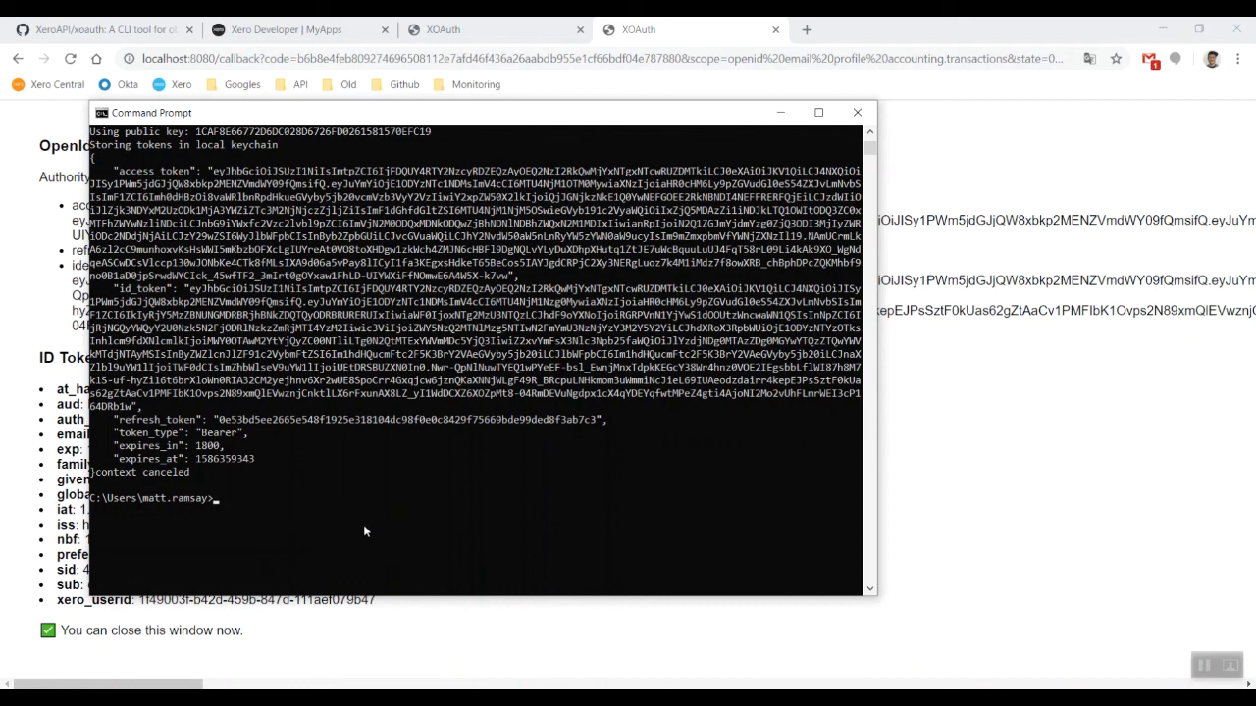
{"action": "mouse_move", "coordinate": [345, 546]}
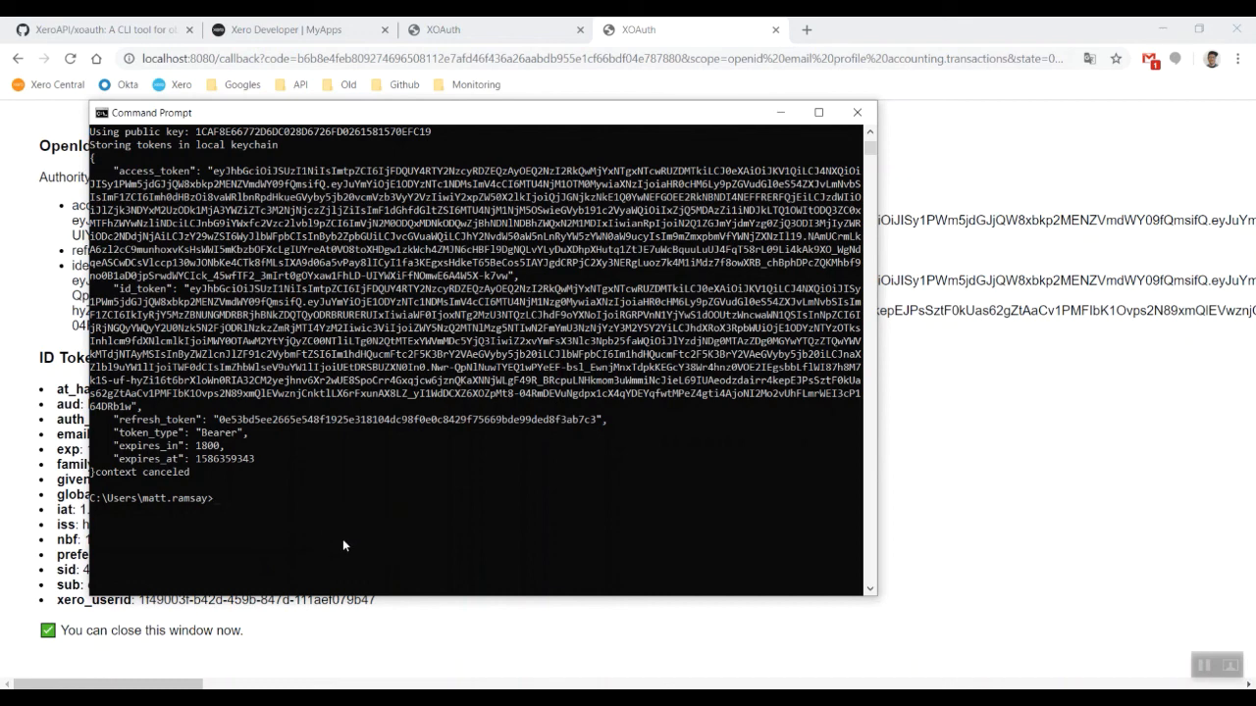